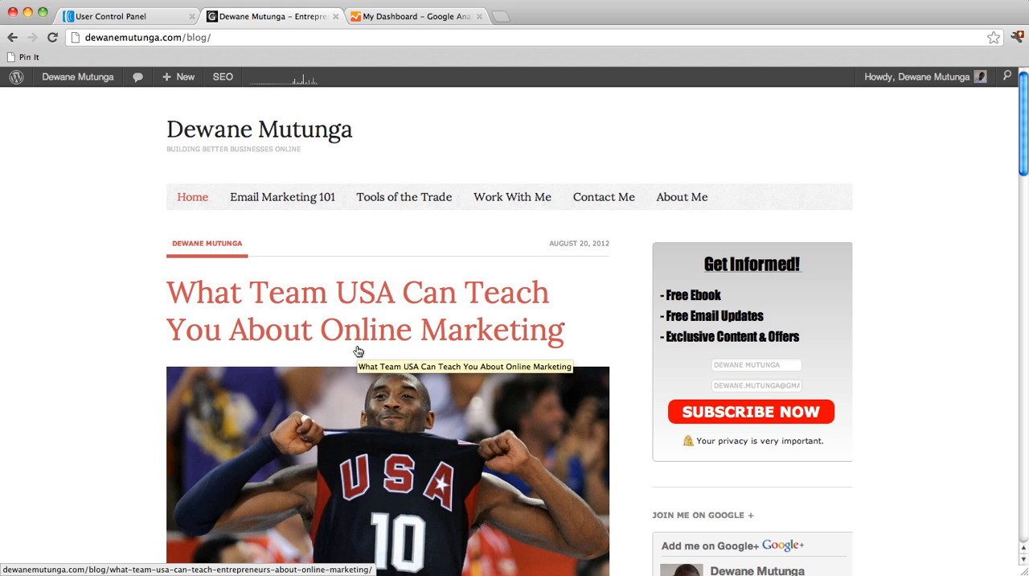
{"action": "mouse_move", "coordinate": [358, 352]}
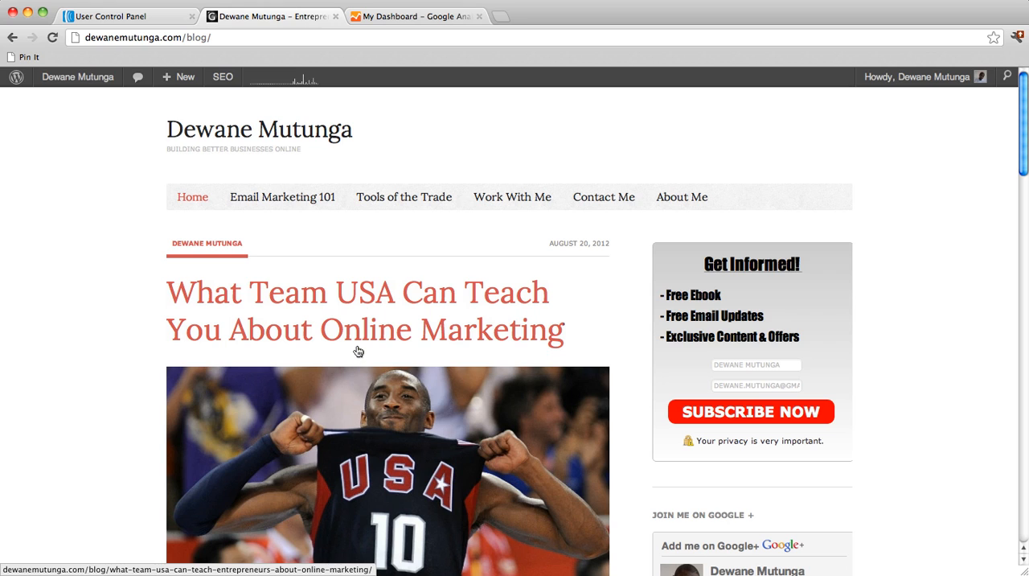
{"action": "mouse_move", "coordinate": [366, 383]}
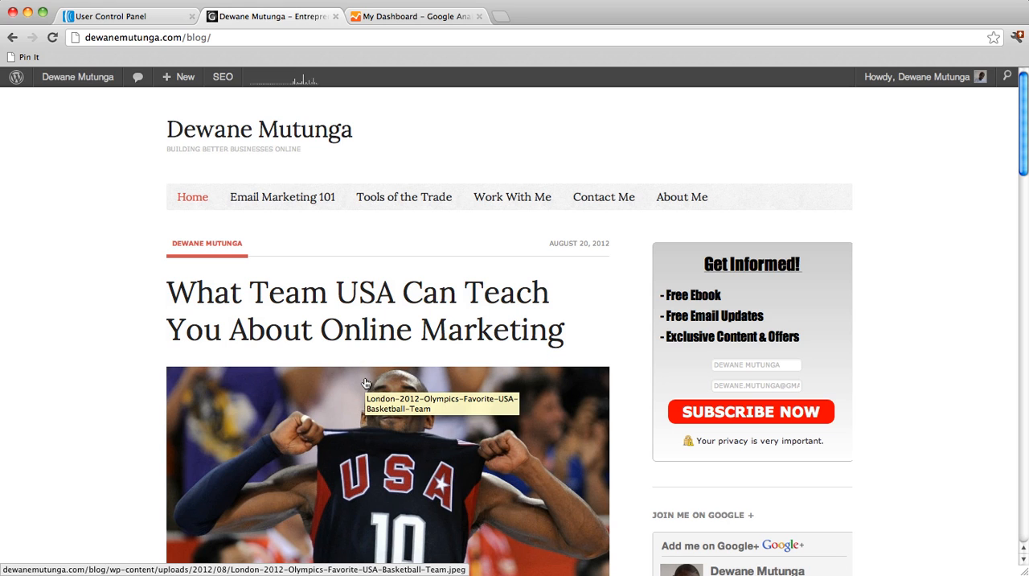
{"action": "mouse_move", "coordinate": [213, 150]}
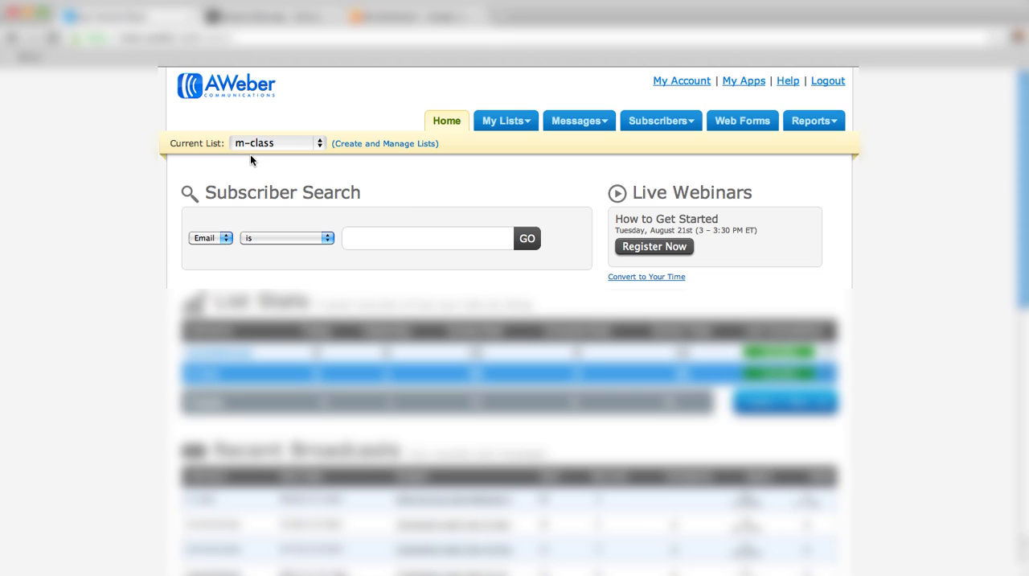
{"action": "mouse_move", "coordinate": [410, 221]}
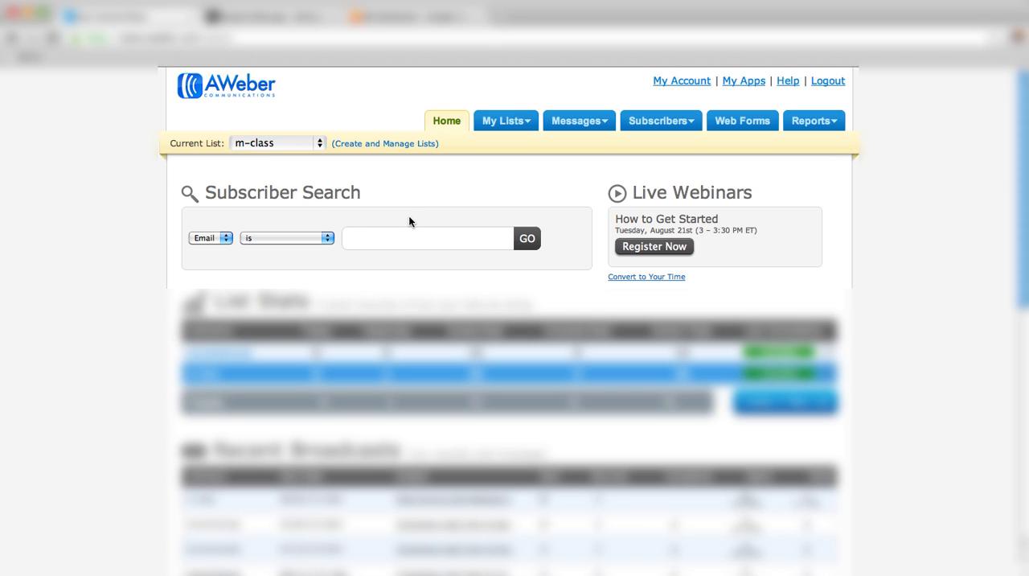
{"action": "mouse_move", "coordinate": [449, 195]}
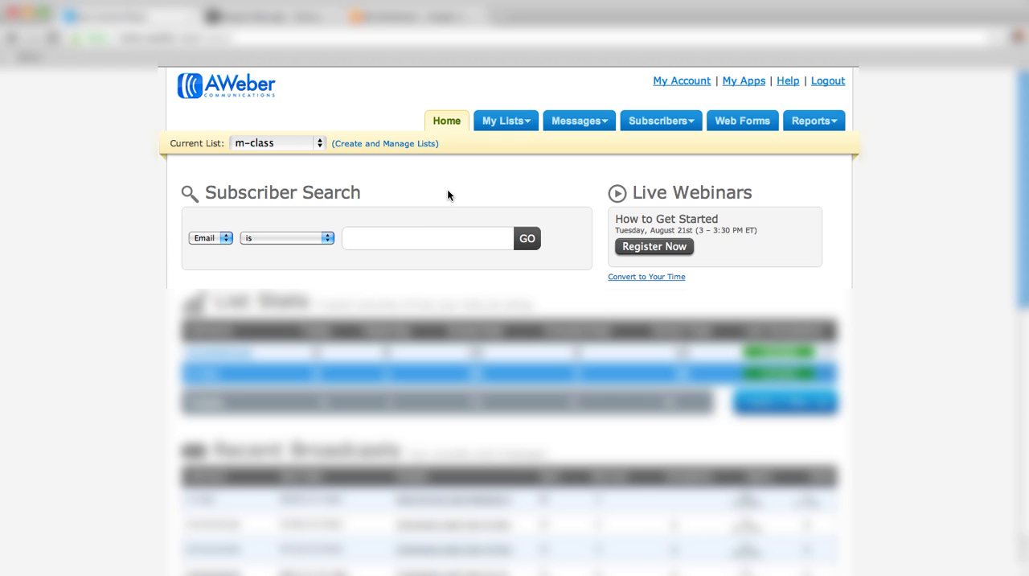
{"action": "mouse_move", "coordinate": [478, 176]}
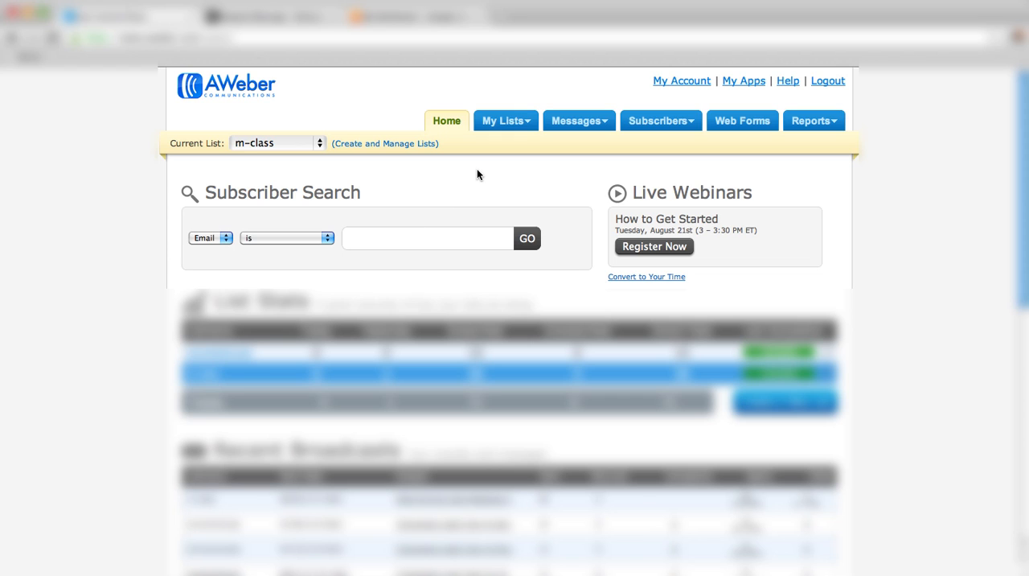
Step: Open the m-class list's List Settings from the My Lists menu
{"action": "left_click", "coordinate": [506, 121]}
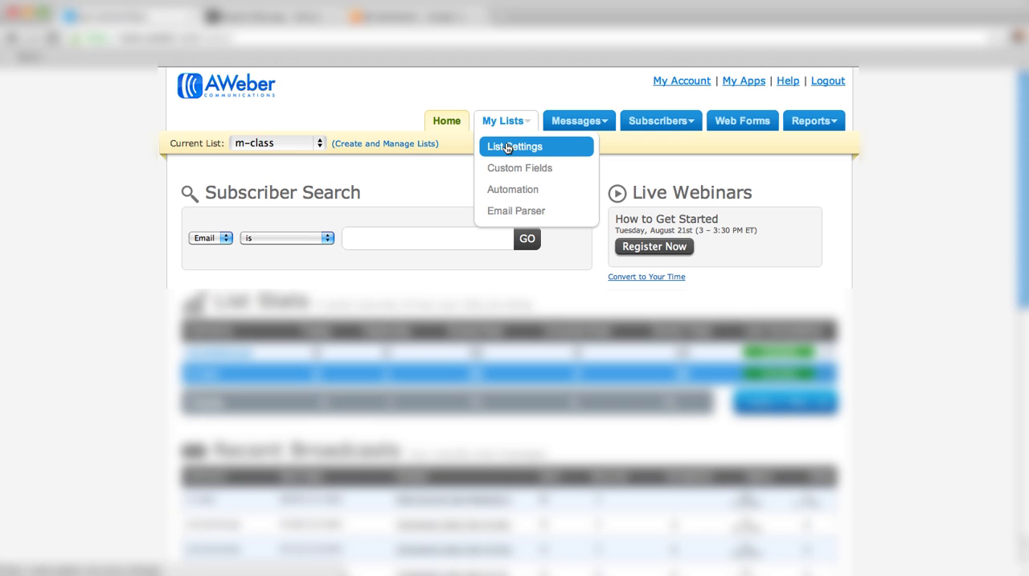
{"action": "left_click", "coordinate": [515, 147]}
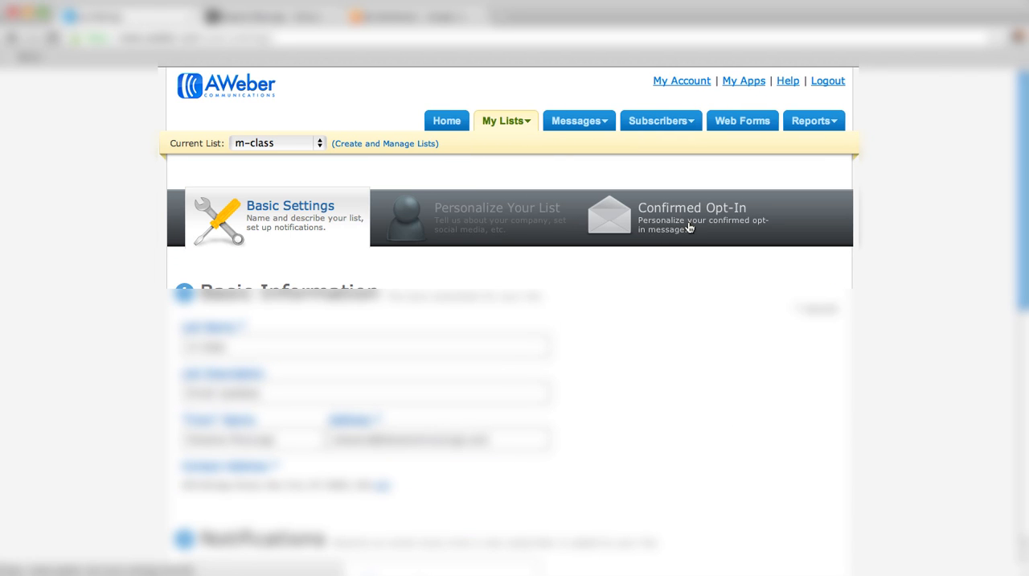
Step: Save the Confirmed Opt-In settings with the blog thank-you page as the success page URL
{"action": "left_click", "coordinate": [690, 207]}
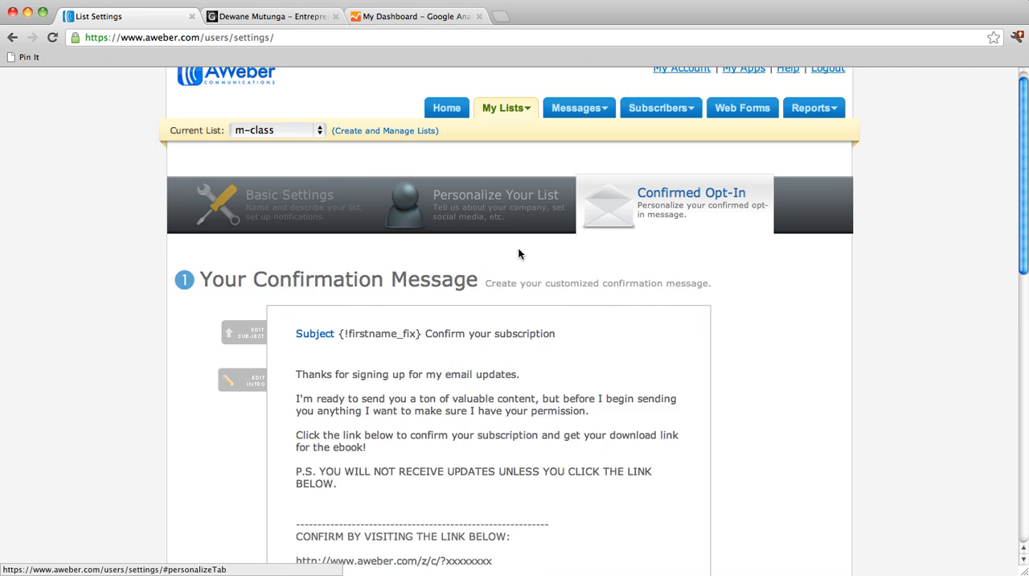
{"action": "scroll", "scroll_direction": "down", "scroll_amount": 3}
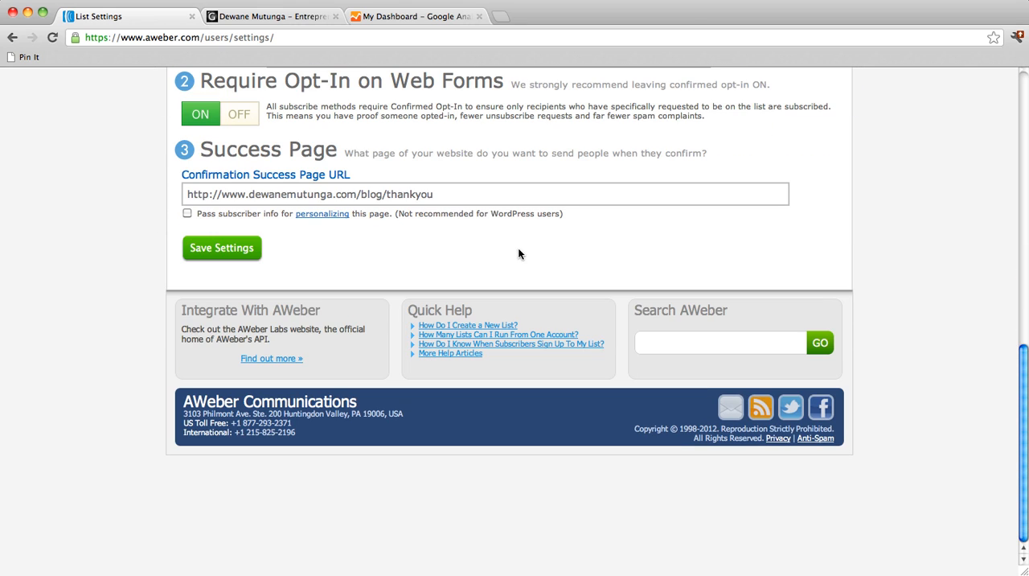
{"action": "mouse_move", "coordinate": [234, 164]}
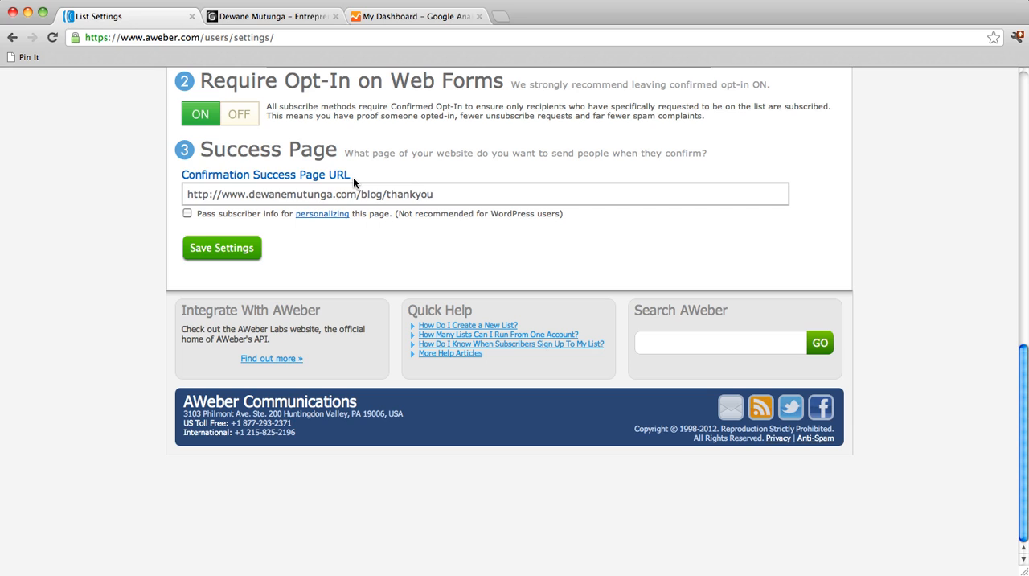
{"action": "left_click", "coordinate": [432, 194]}
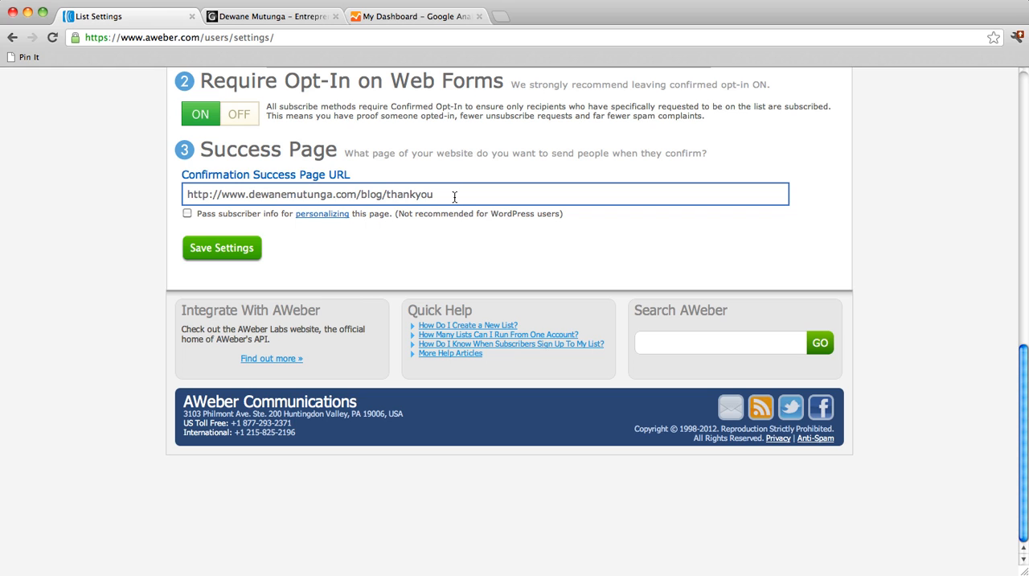
{"action": "left_click", "coordinate": [222, 247]}
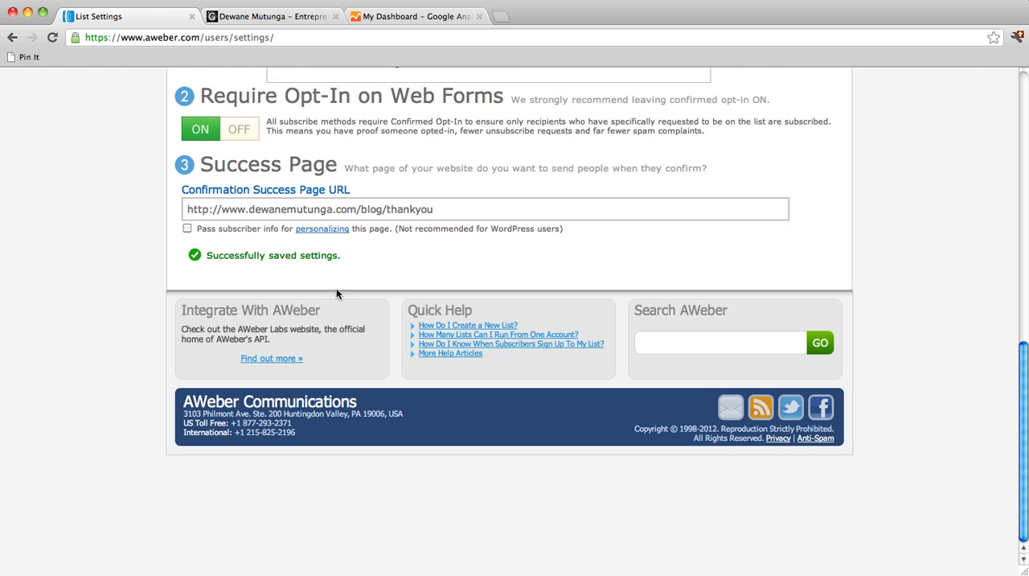
{"action": "mouse_move", "coordinate": [327, 291]}
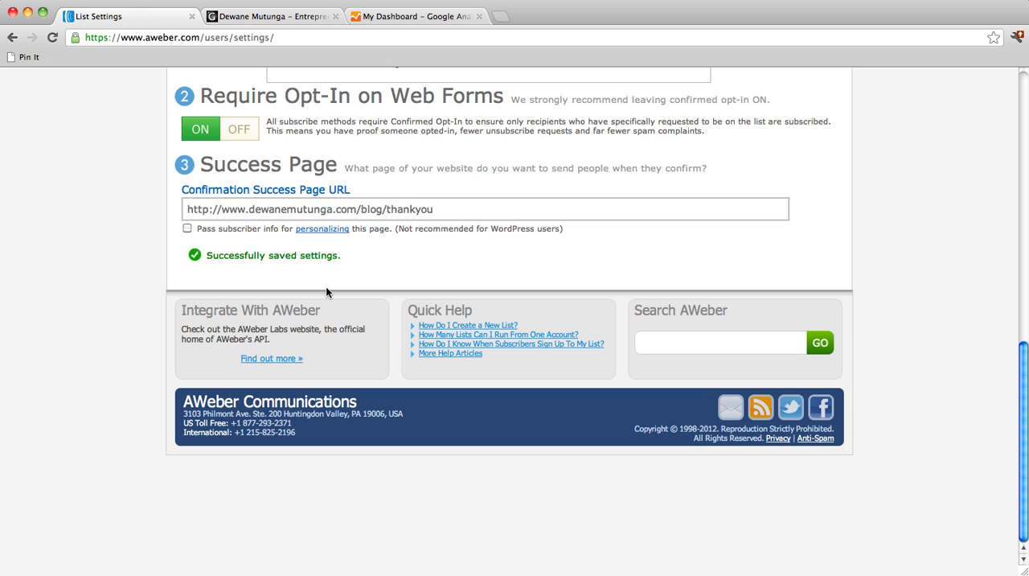
{"action": "scroll", "scroll_direction": "up", "scroll_amount": 3}
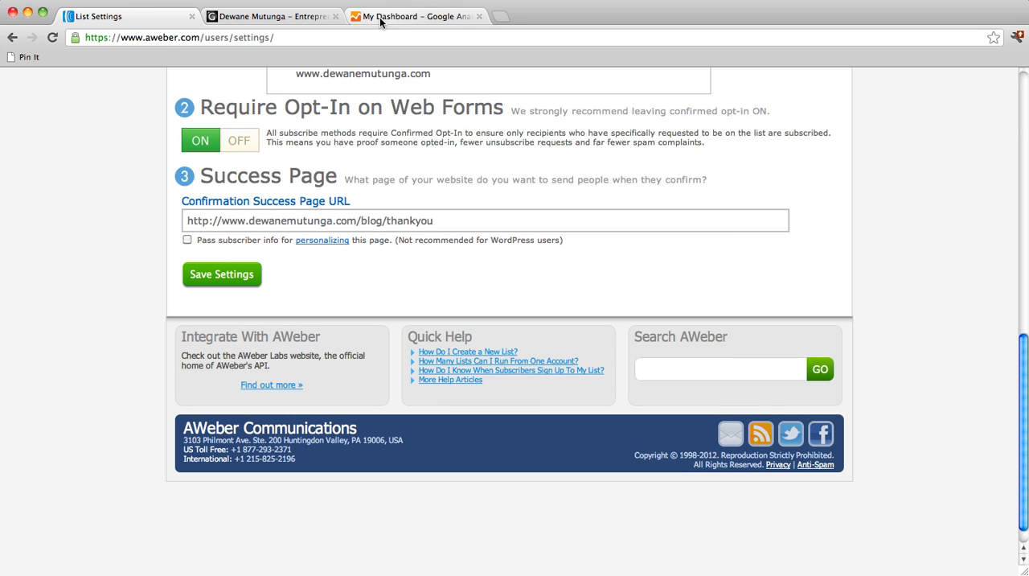
Step: Switch to Google Analytics and view the dewanemutunga.com profile's Goals in Admin
{"action": "left_click", "coordinate": [414, 16]}
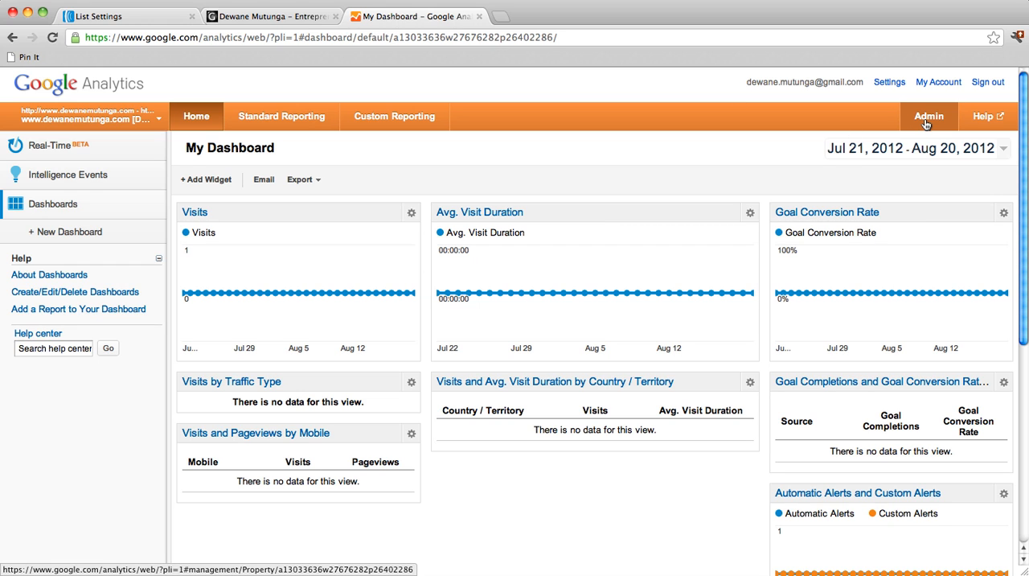
{"action": "left_click", "coordinate": [929, 116]}
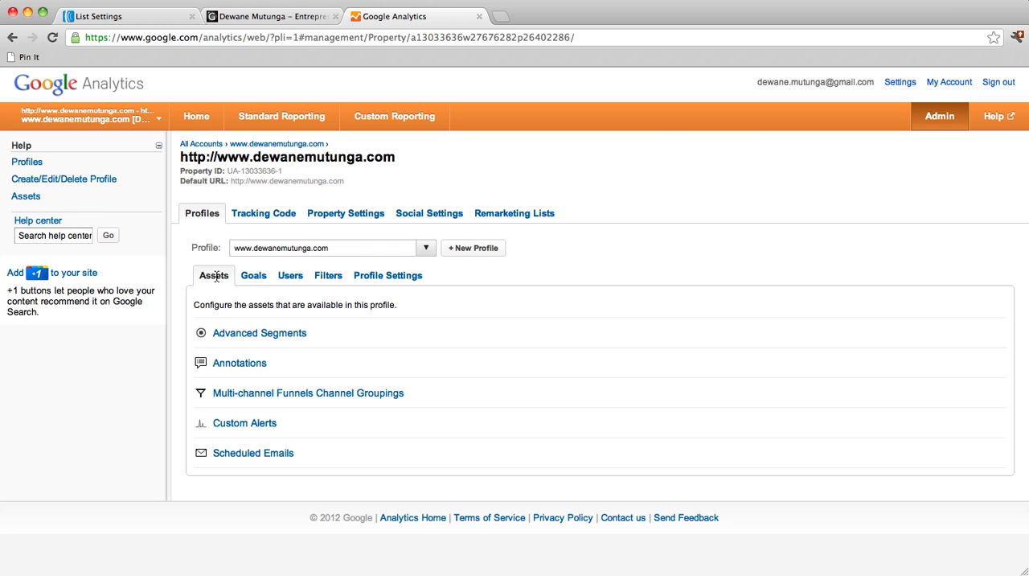
{"action": "mouse_move", "coordinate": [253, 277]}
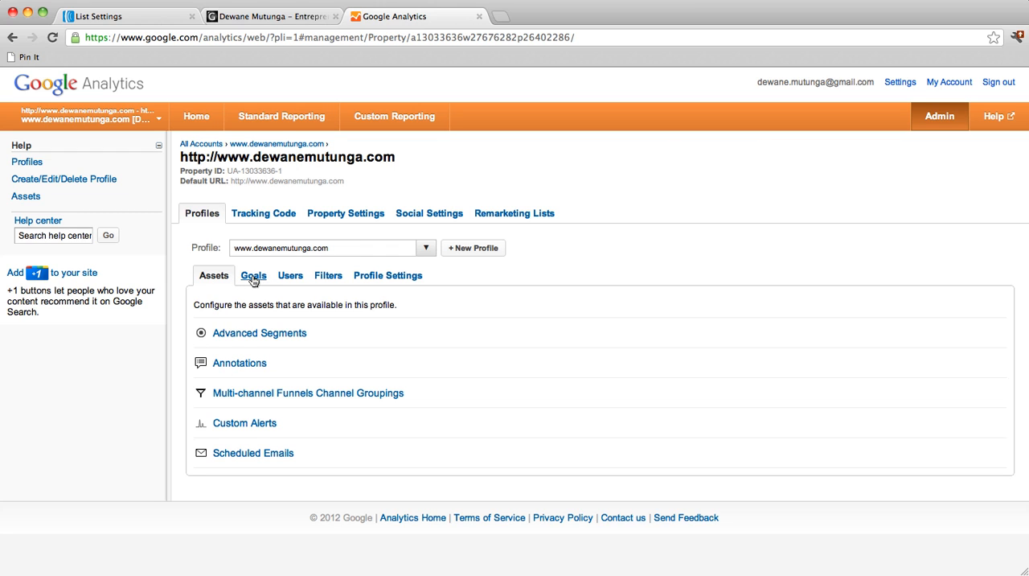
{"action": "left_click", "coordinate": [254, 275]}
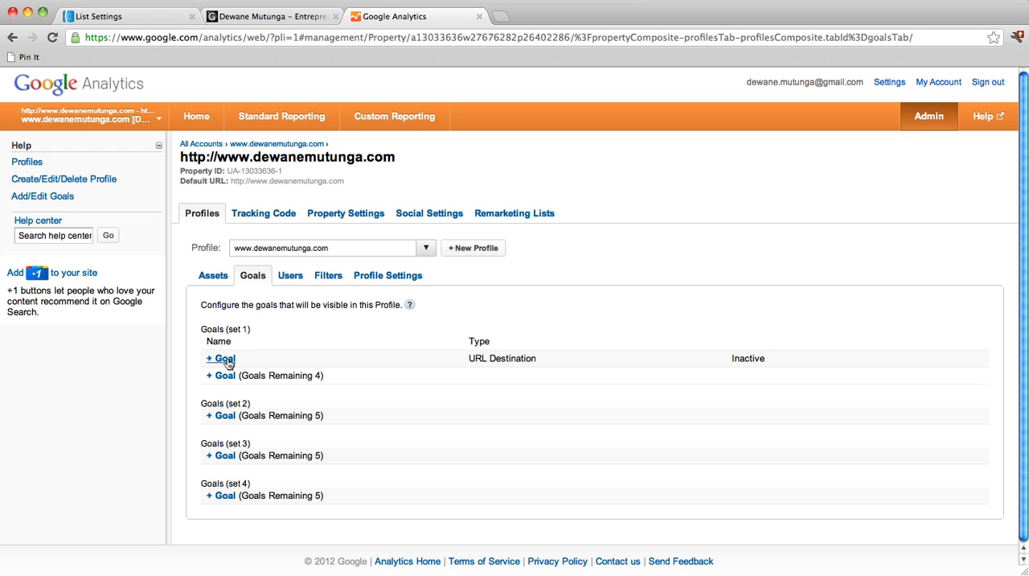
Step: Create Goal 1 in set 1 named 'Subscribe To Email List' and set it Active
{"action": "left_click", "coordinate": [222, 358]}
{"action": "type", "text": "S"}
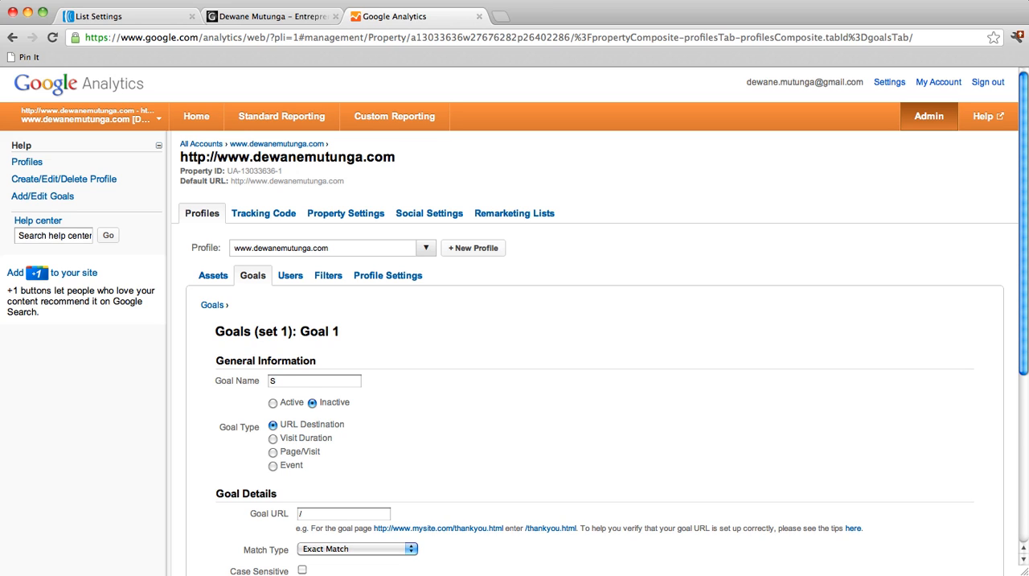
{"action": "type", "text": "ubscribe T"}
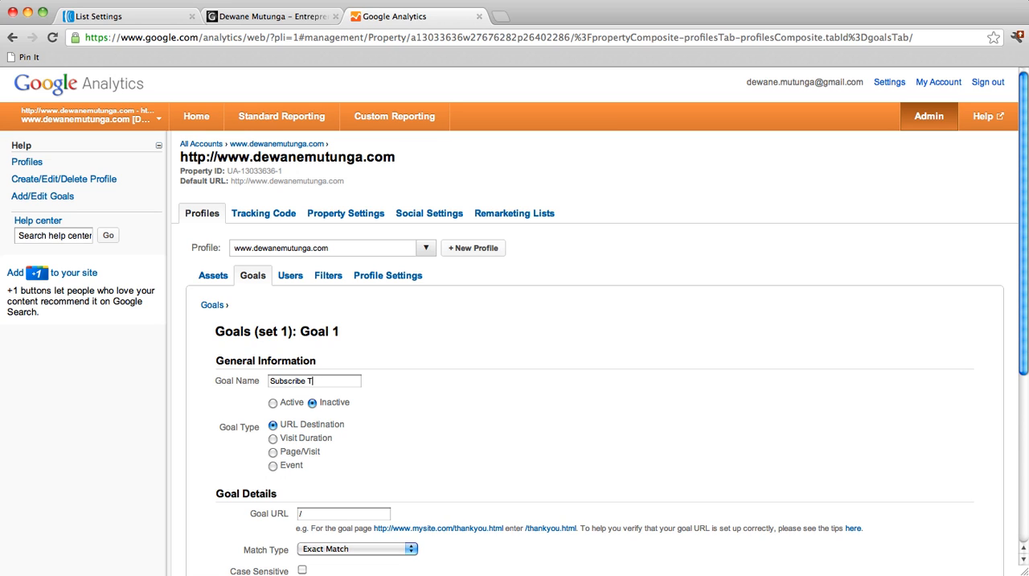
{"action": "type", "text": "o E"}
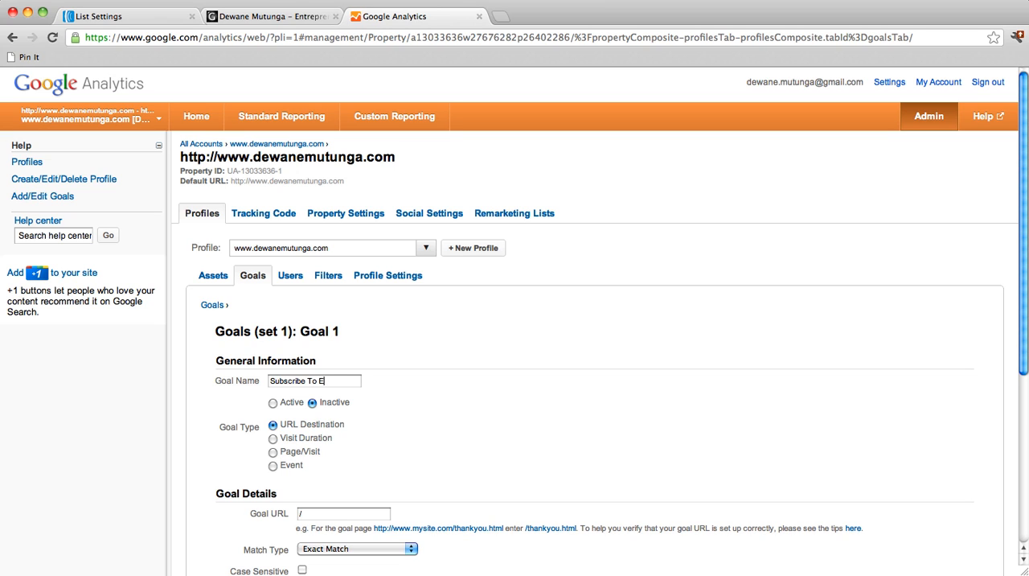
{"action": "type", "text": "mail List"}
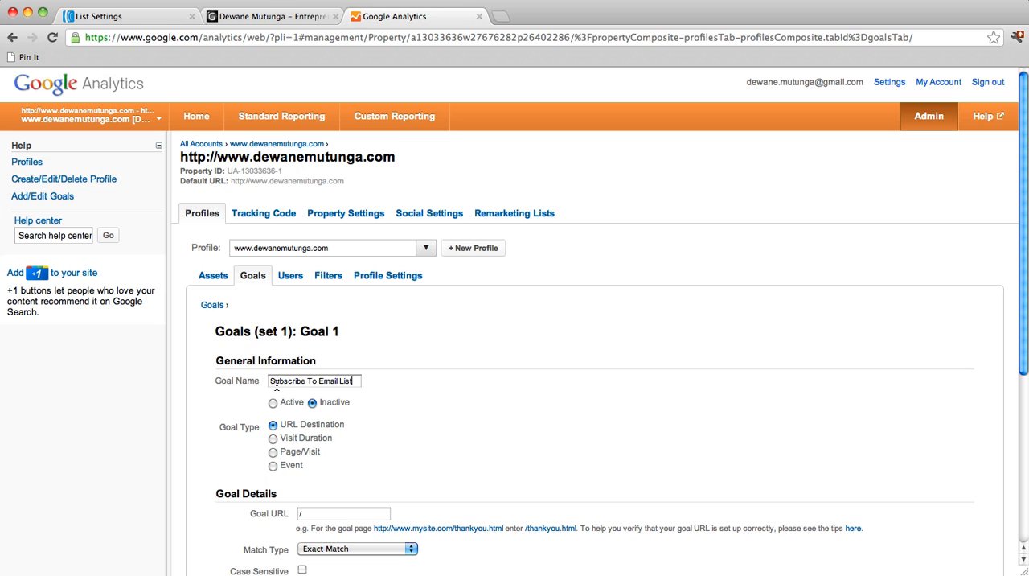
{"action": "left_click", "coordinate": [273, 402]}
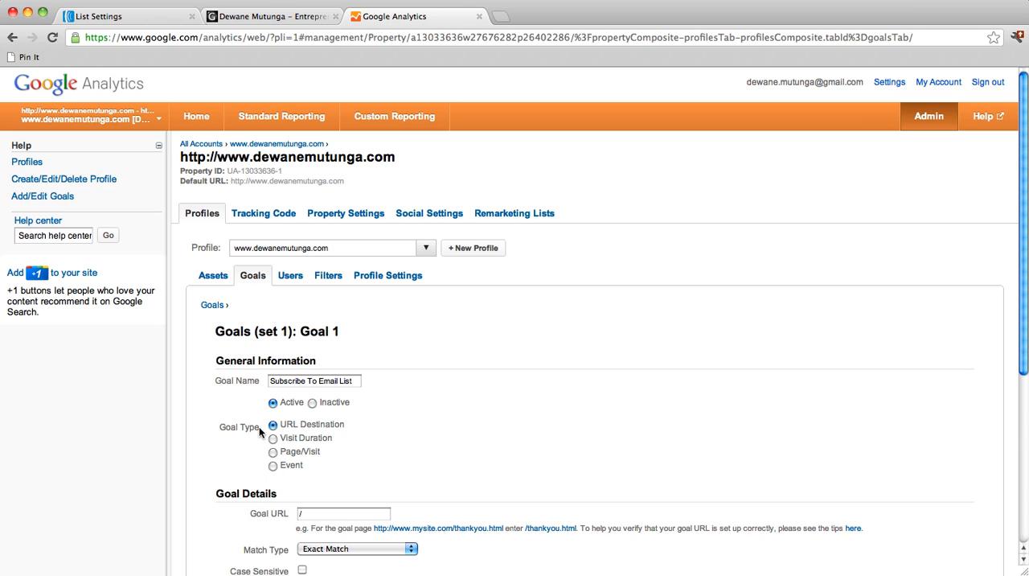
{"action": "mouse_move", "coordinate": [298, 429]}
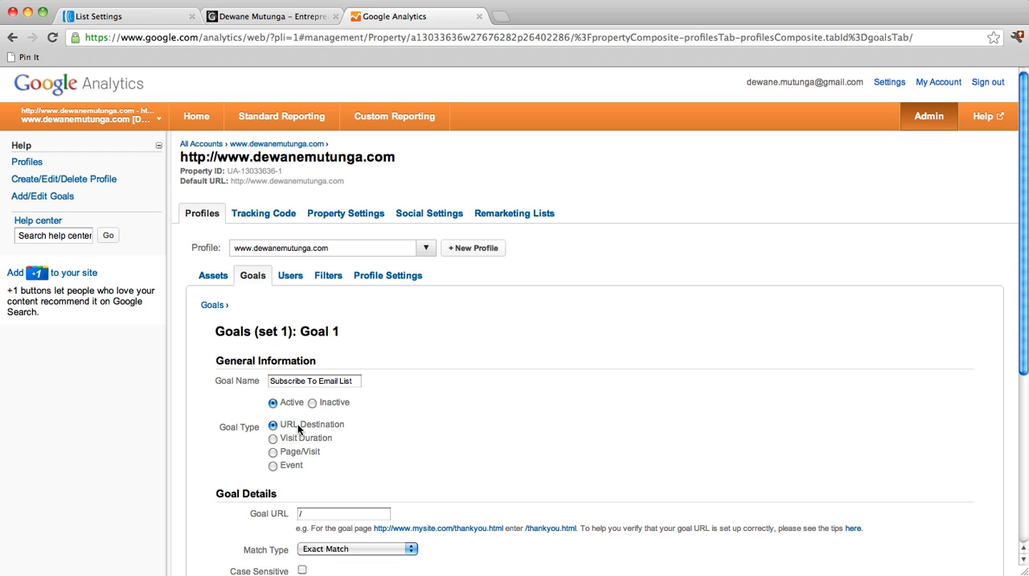
{"action": "mouse_move", "coordinate": [332, 505]}
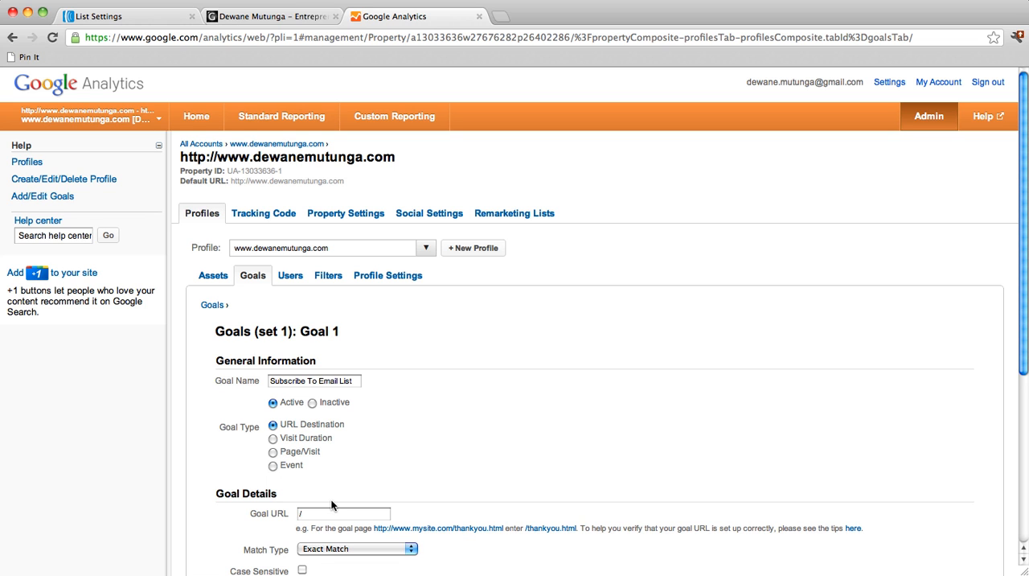
Step: Set the goal URL to /thankyou with Head Match and save the goal
{"action": "scroll", "scroll_direction": "down", "scroll_amount": 3}
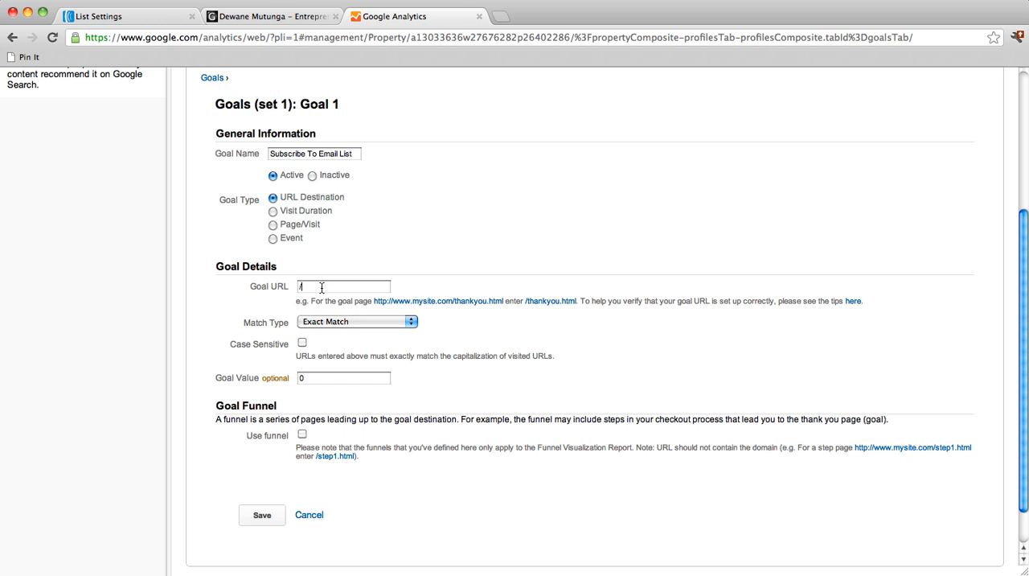
{"action": "type", "text": "thank"}
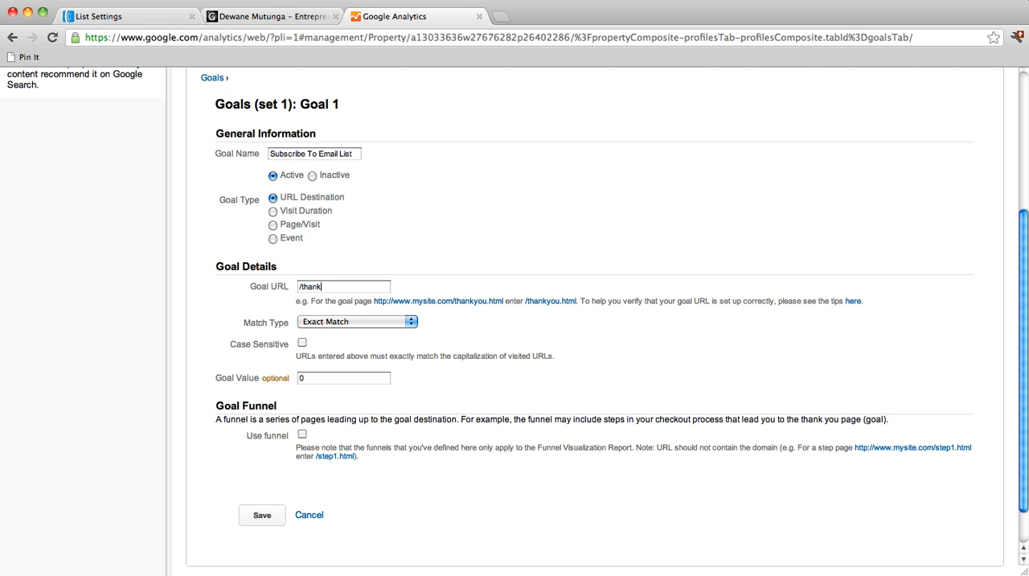
{"action": "type", "text": "you"}
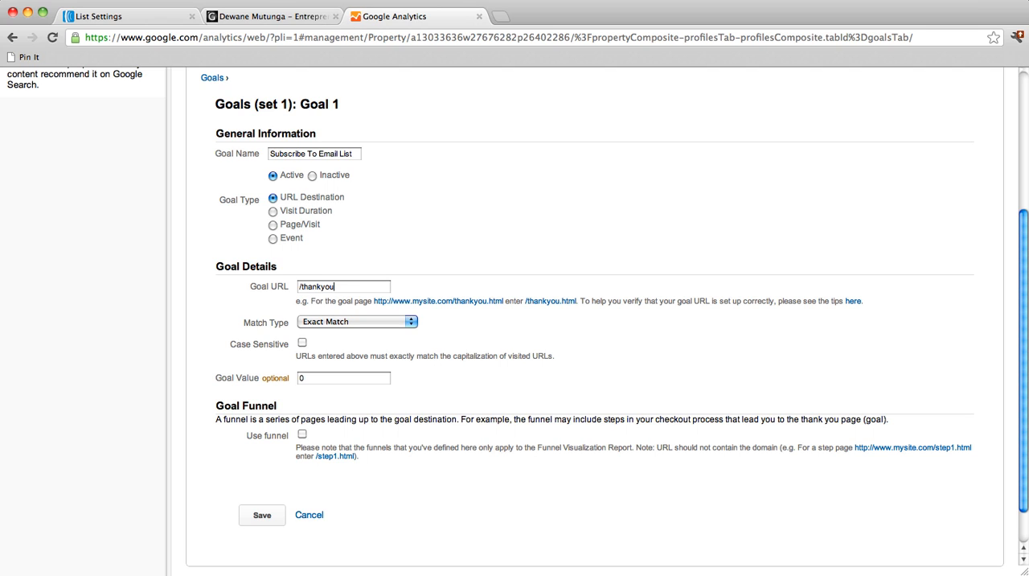
{"action": "mouse_move", "coordinate": [245, 306]}
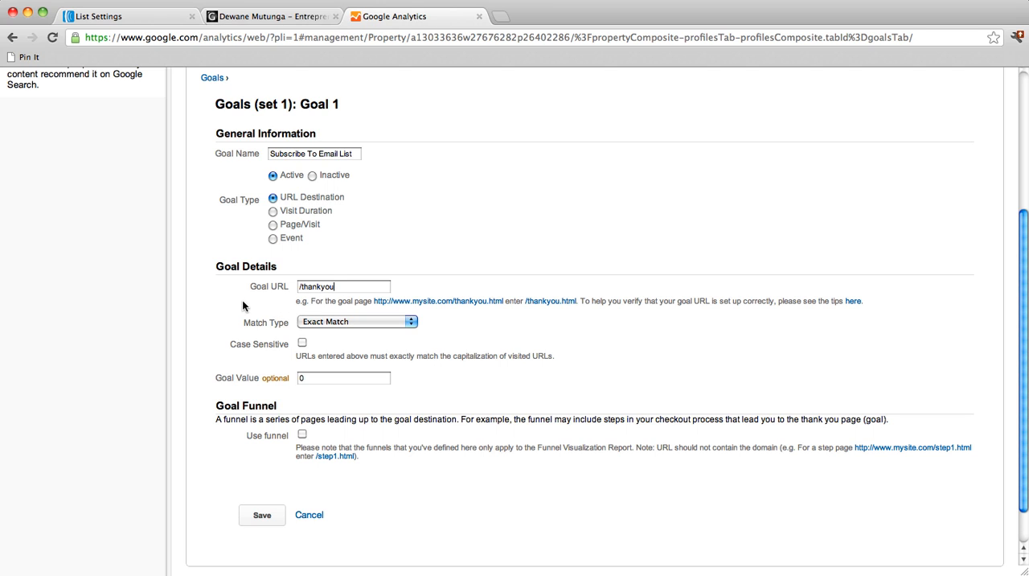
{"action": "mouse_move", "coordinate": [288, 323]}
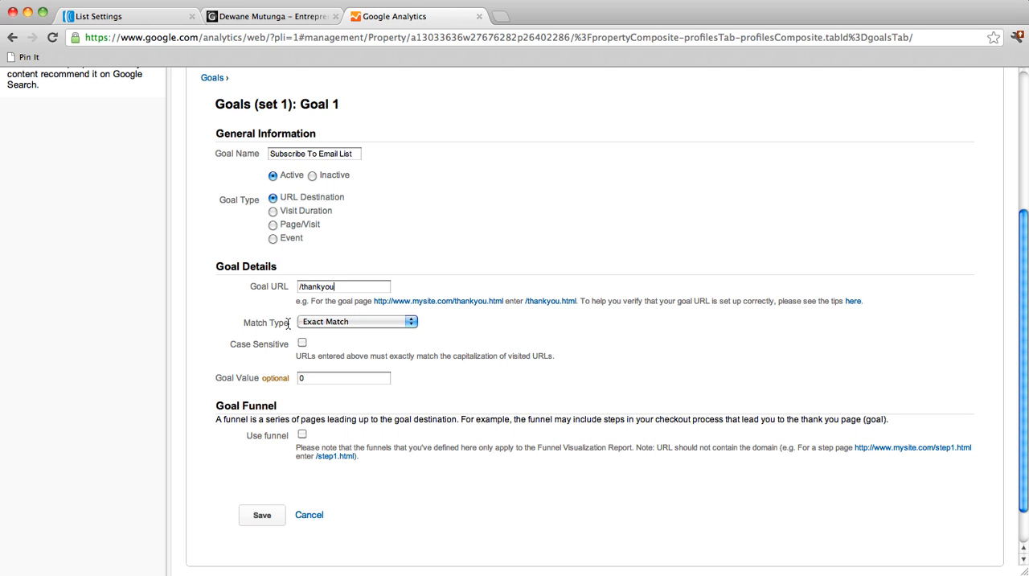
{"action": "left_click", "coordinate": [356, 321]}
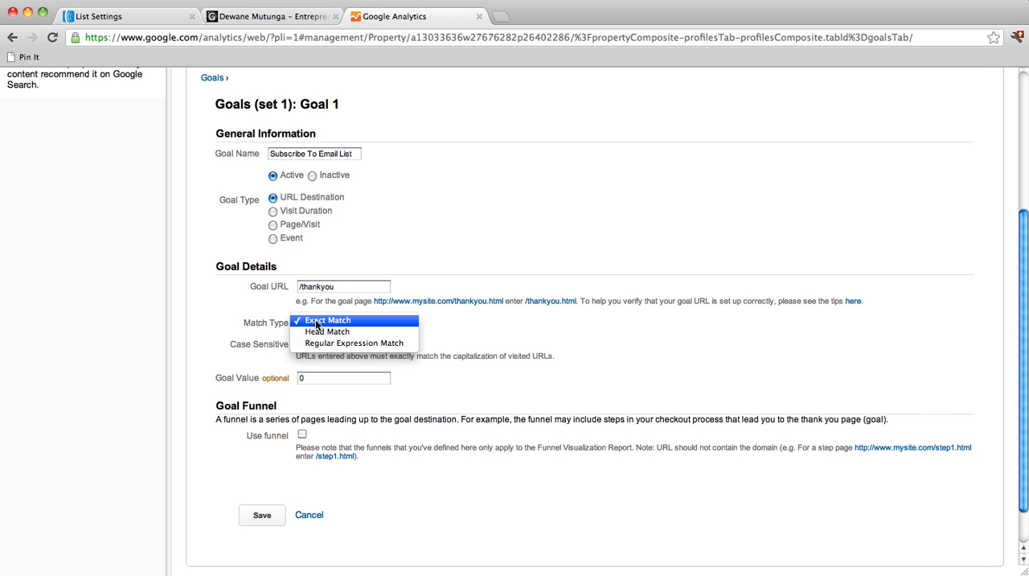
{"action": "mouse_move", "coordinate": [328, 331]}
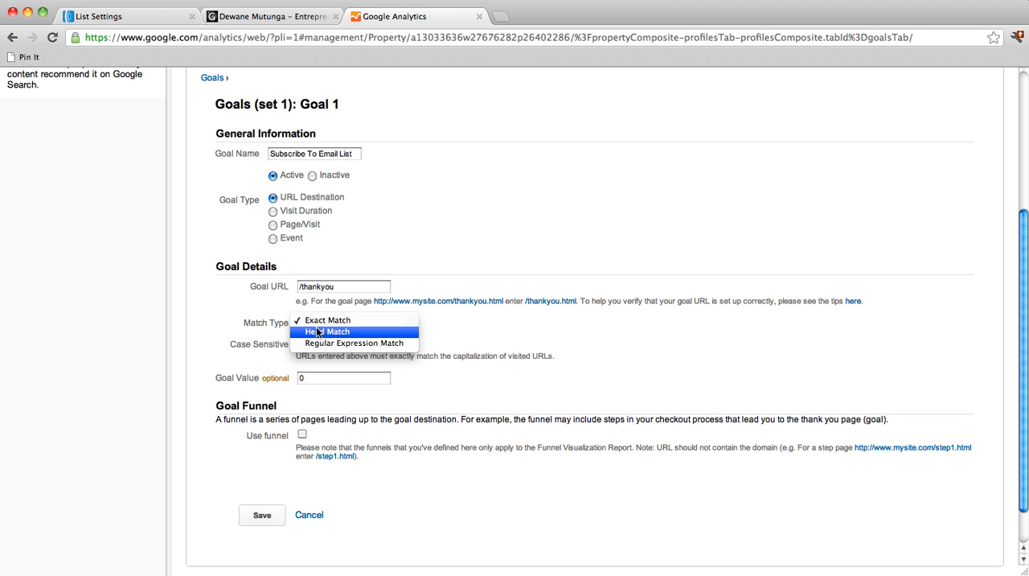
{"action": "left_click", "coordinate": [328, 331]}
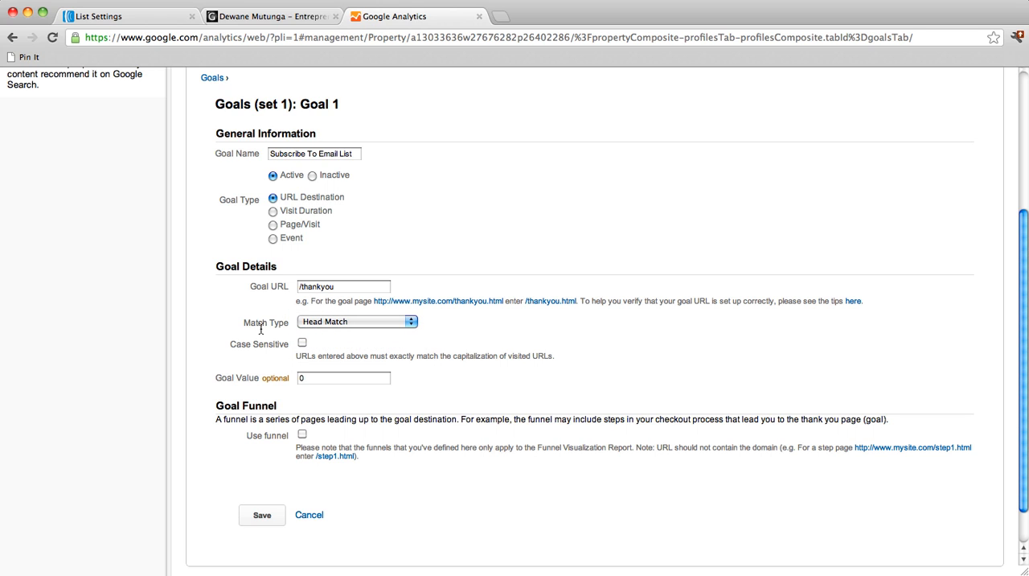
{"action": "mouse_move", "coordinate": [239, 448]}
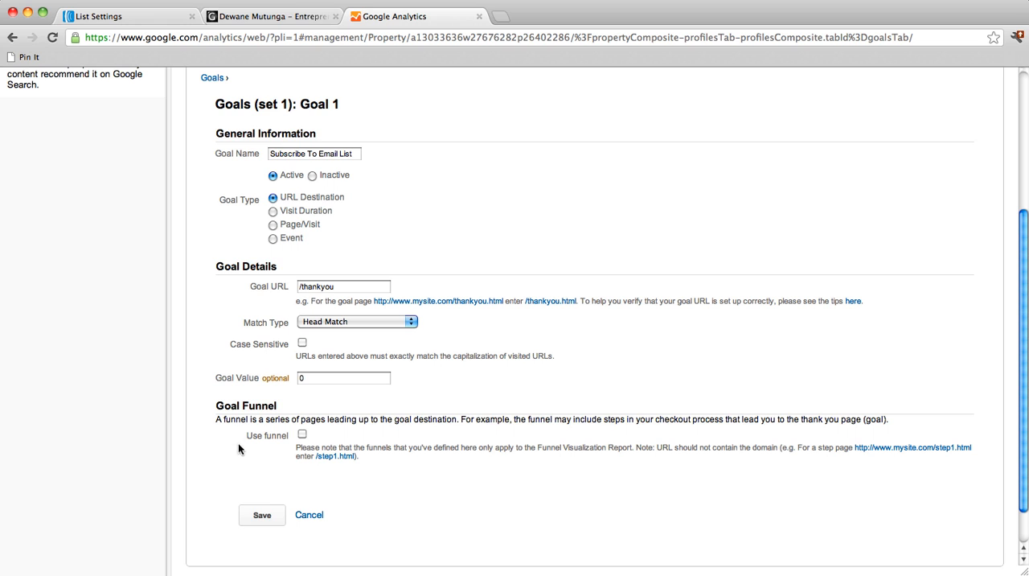
{"action": "left_click", "coordinate": [261, 515]}
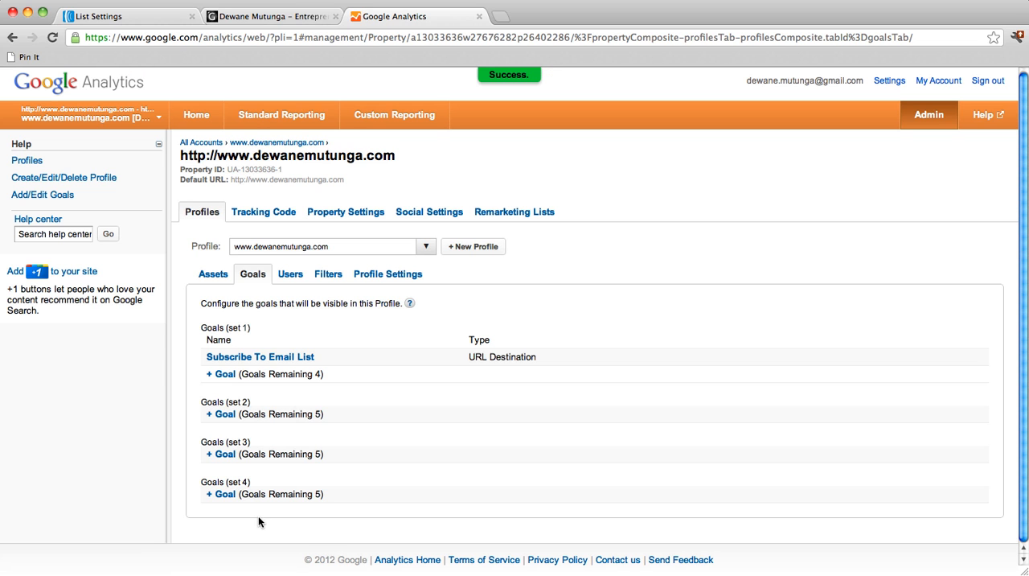
{"action": "mouse_move", "coordinate": [336, 246]}
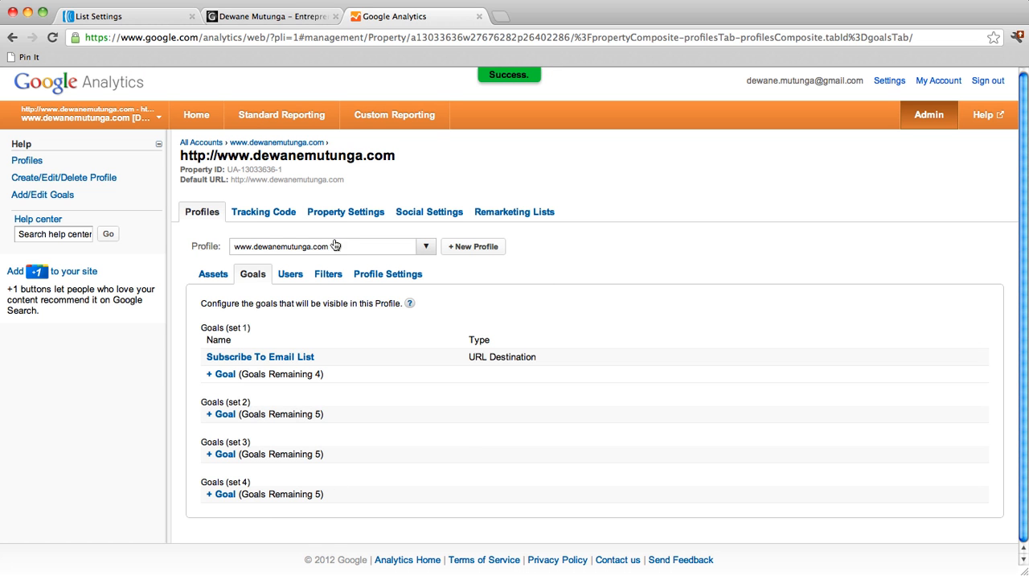
{"action": "mouse_move", "coordinate": [260, 357]}
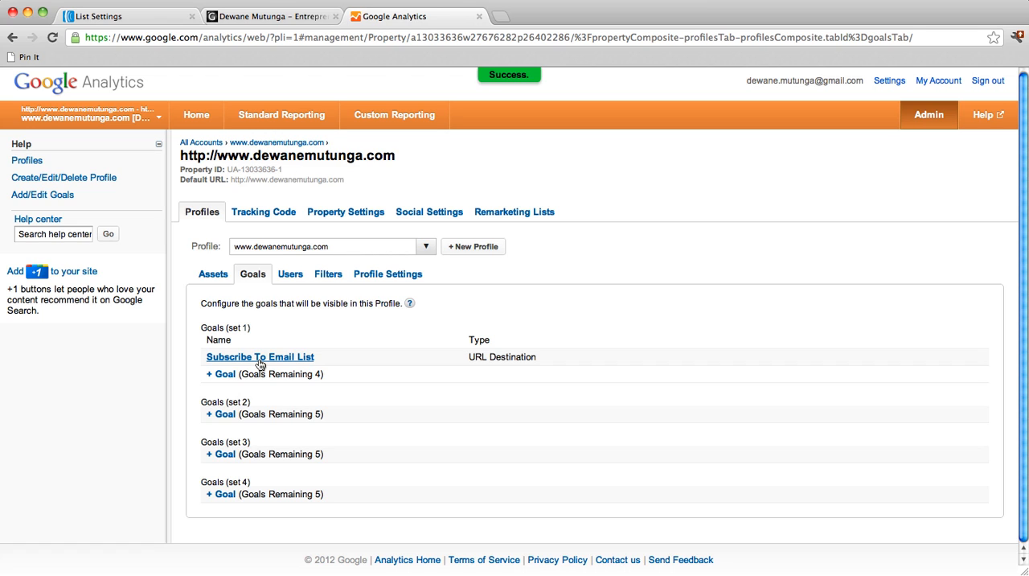
{"action": "mouse_move", "coordinate": [470, 65]}
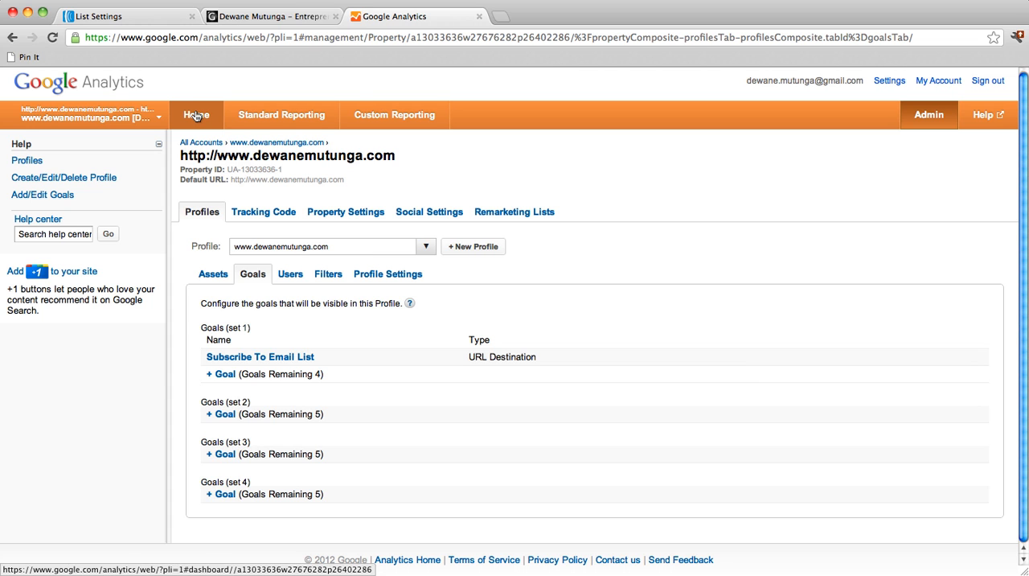
Step: Return to My Dashboard on the Home tab
{"action": "left_click", "coordinate": [196, 115]}
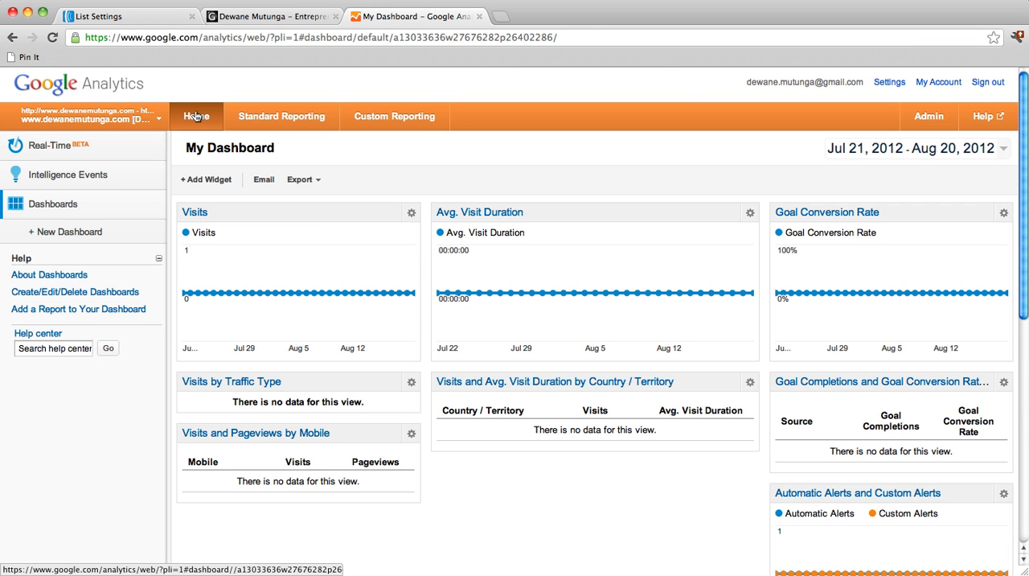
{"action": "mouse_move", "coordinate": [299, 292]}
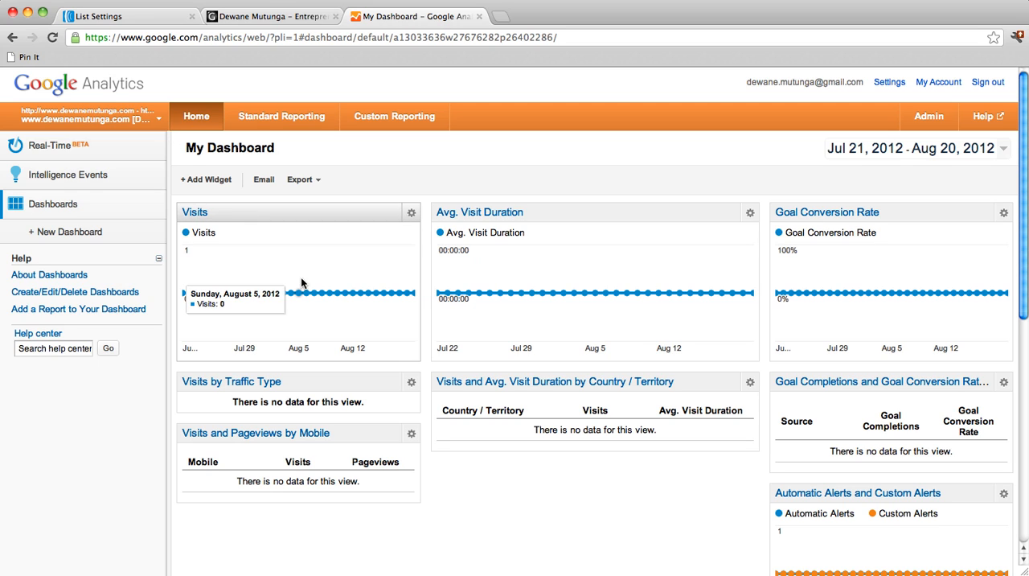
{"action": "mouse_move", "coordinate": [424, 210]}
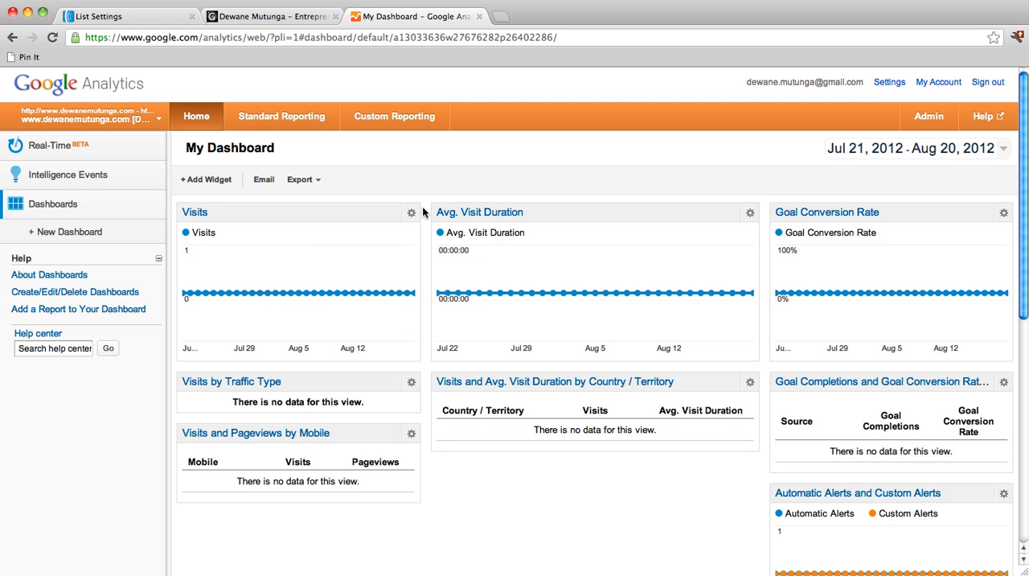
{"action": "mouse_move", "coordinate": [368, 203]}
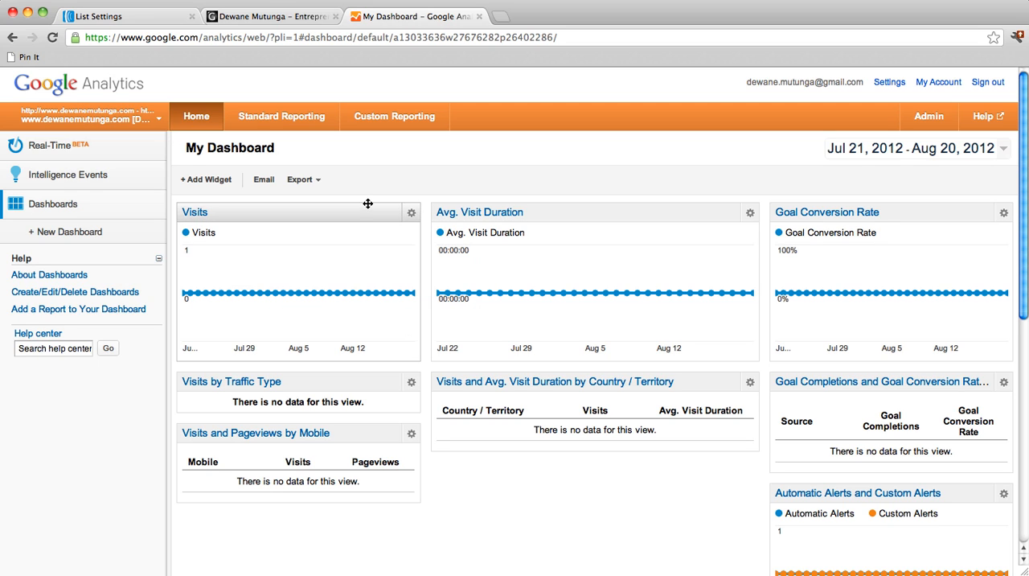
{"action": "mouse_move", "coordinate": [71, 232]}
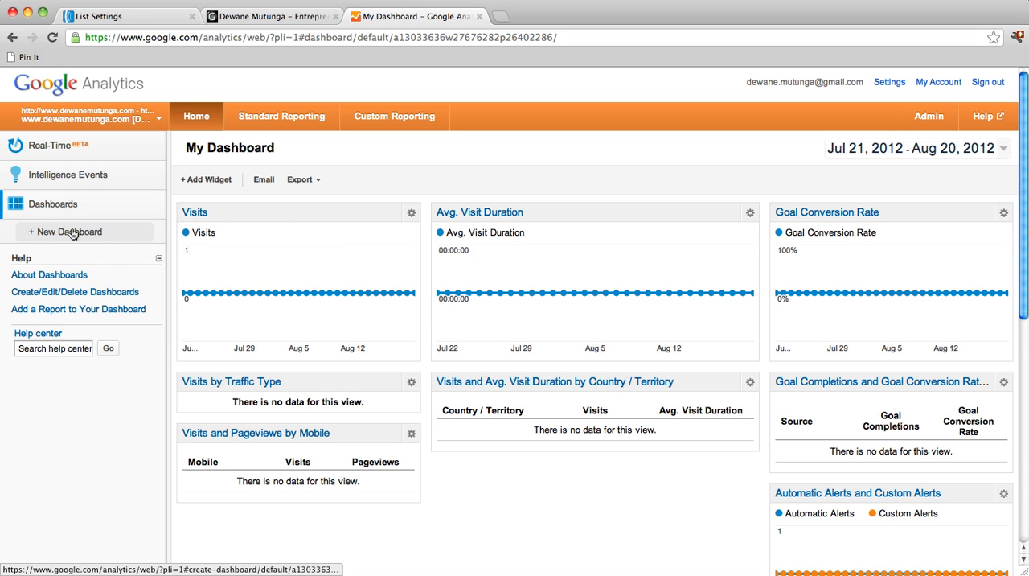
{"action": "mouse_move", "coordinate": [69, 231]}
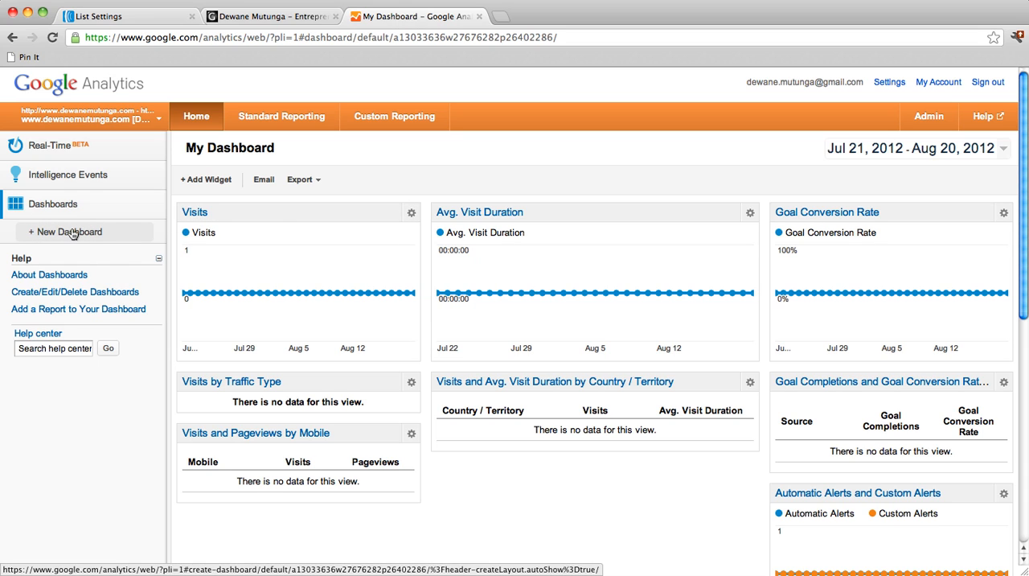
Step: Create a Blank Canvas dashboard named 'Email Conversions'
{"action": "left_click", "coordinate": [70, 231]}
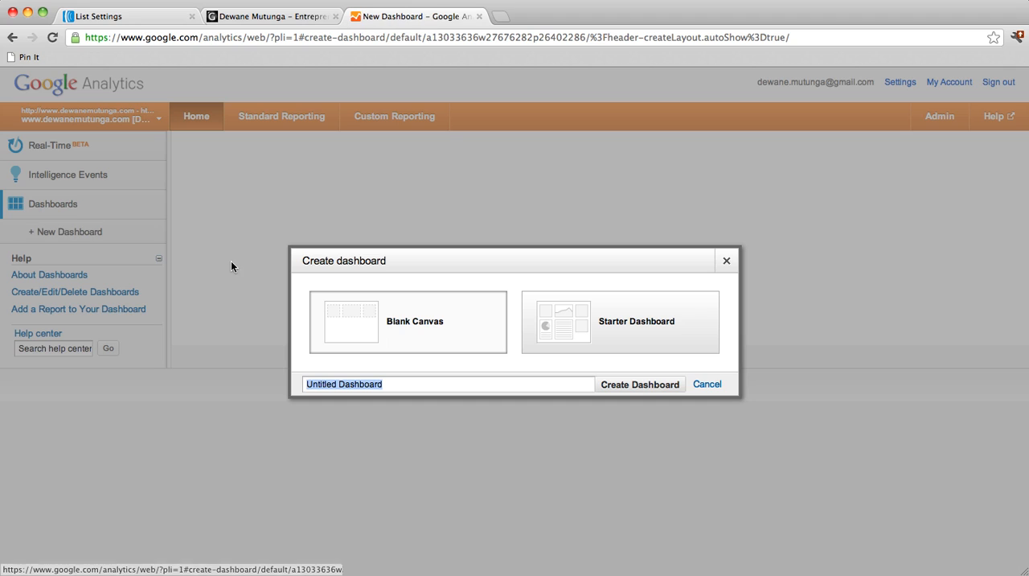
{"action": "mouse_move", "coordinate": [423, 338]}
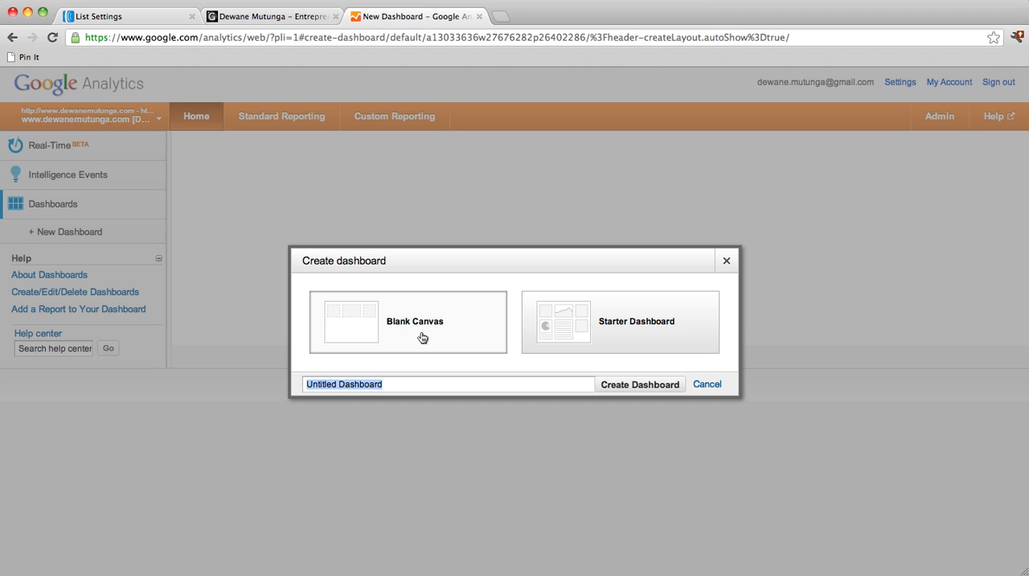
{"action": "mouse_move", "coordinate": [424, 338]}
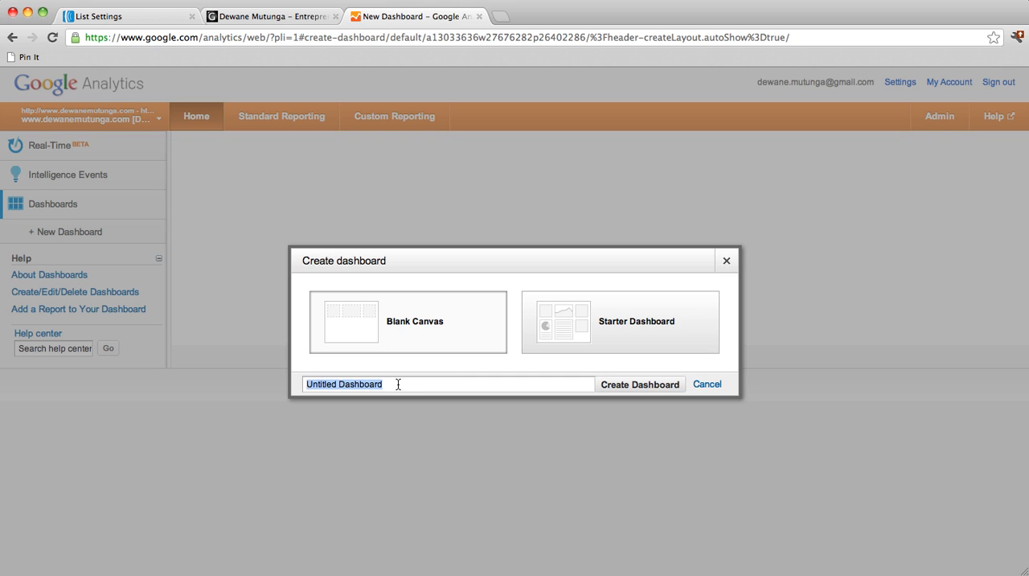
{"action": "type", "text": "Email"}
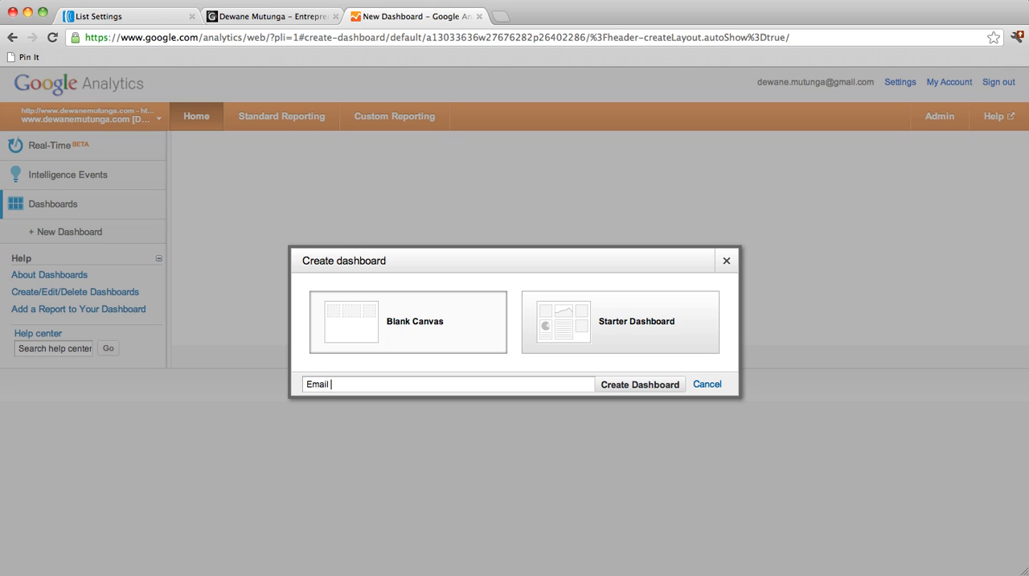
{"action": "type", "text": "Conver"}
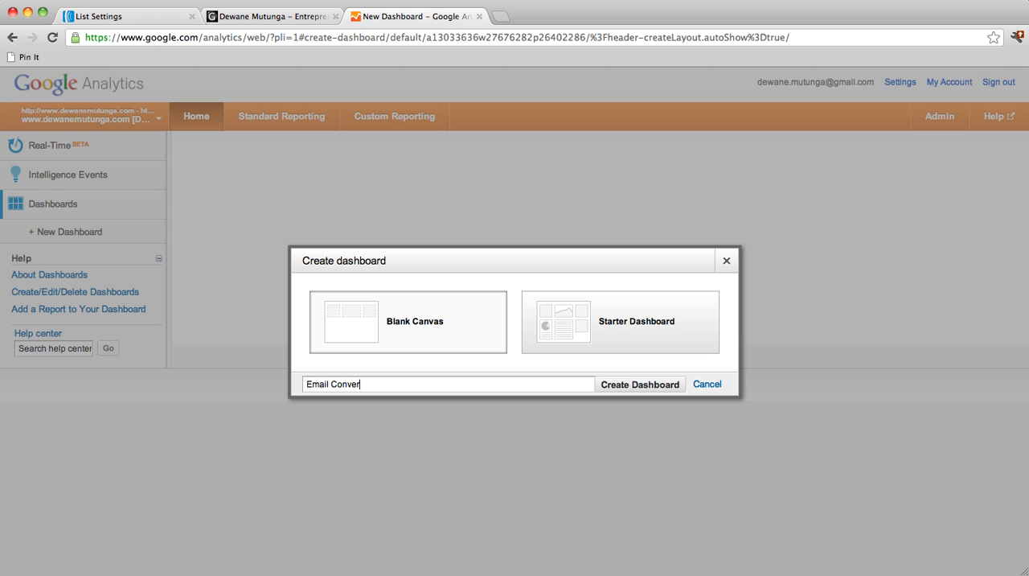
{"action": "type", "text": "sions"}
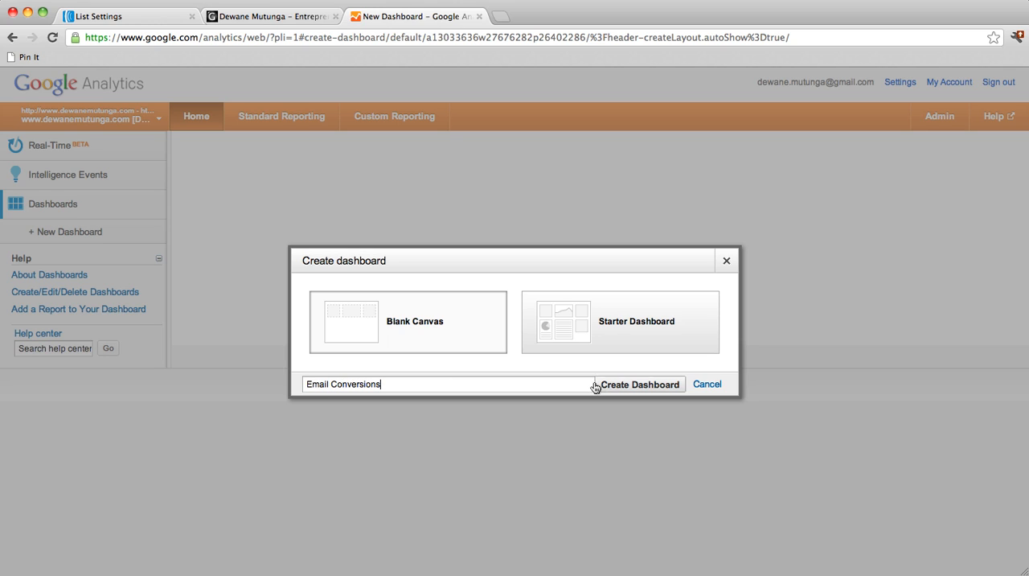
{"action": "left_click", "coordinate": [639, 384]}
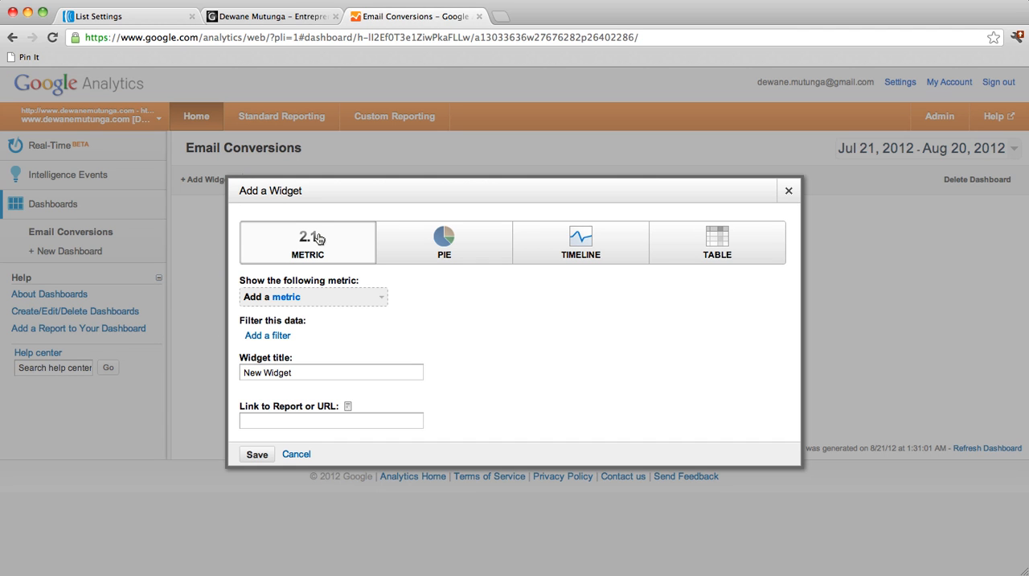
{"action": "mouse_move", "coordinate": [320, 249]}
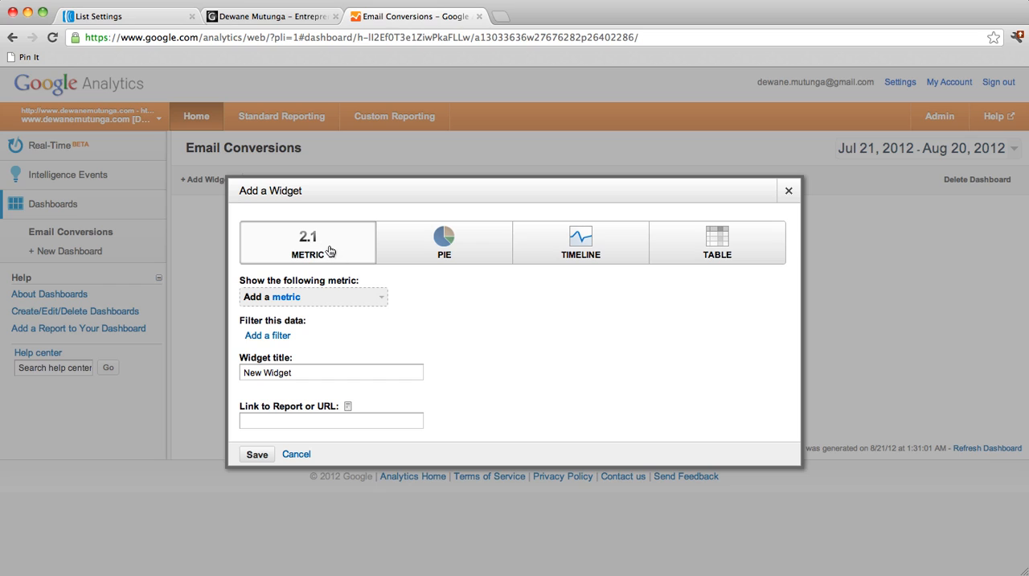
{"action": "mouse_move", "coordinate": [327, 242]}
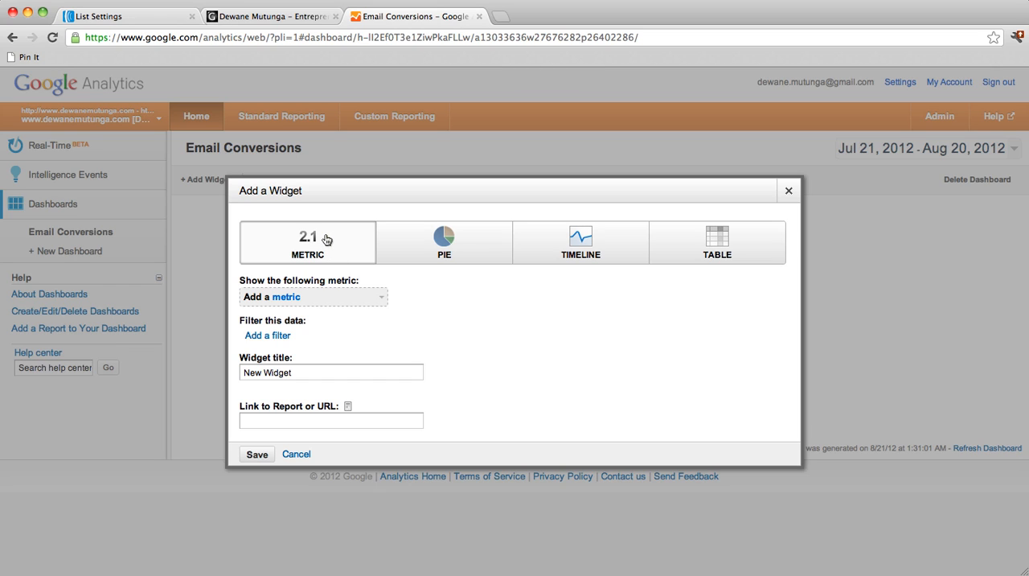
{"action": "mouse_move", "coordinate": [323, 293]}
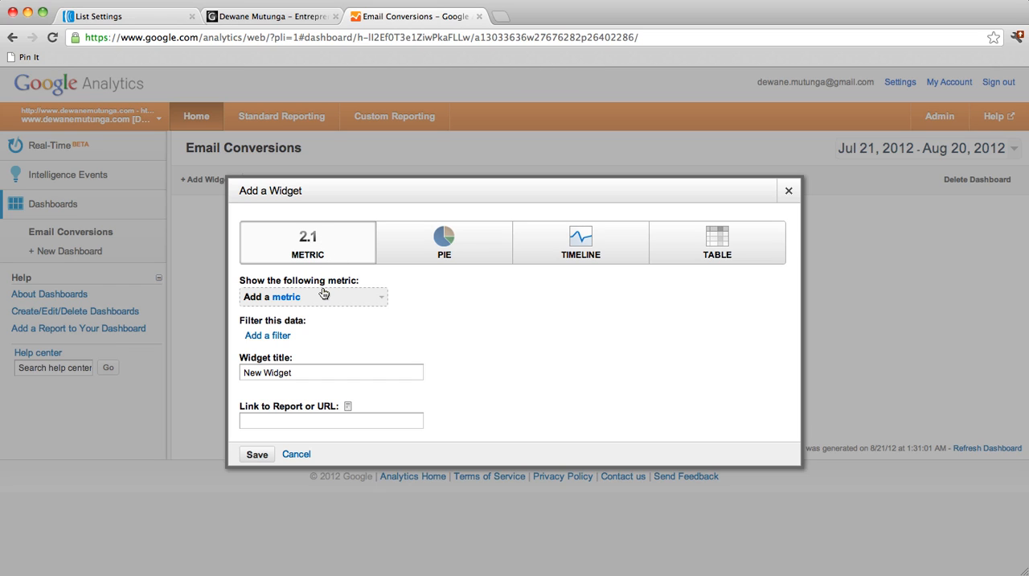
{"action": "mouse_move", "coordinate": [324, 296]}
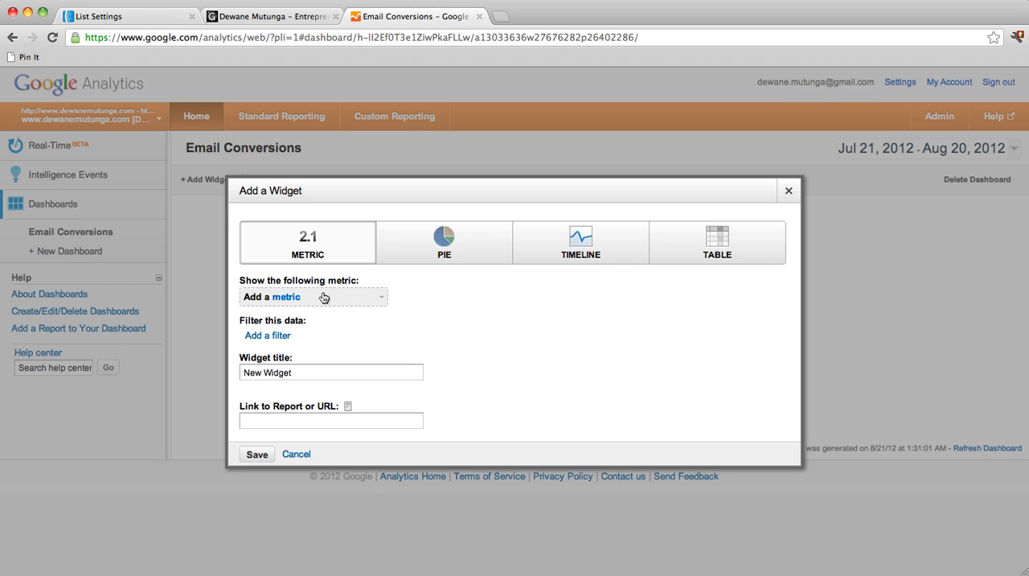
Step: Search 'sub' and choose Subscribe To Email List (Goal 1 Completions) as the widget metric
{"action": "left_click", "coordinate": [312, 297]}
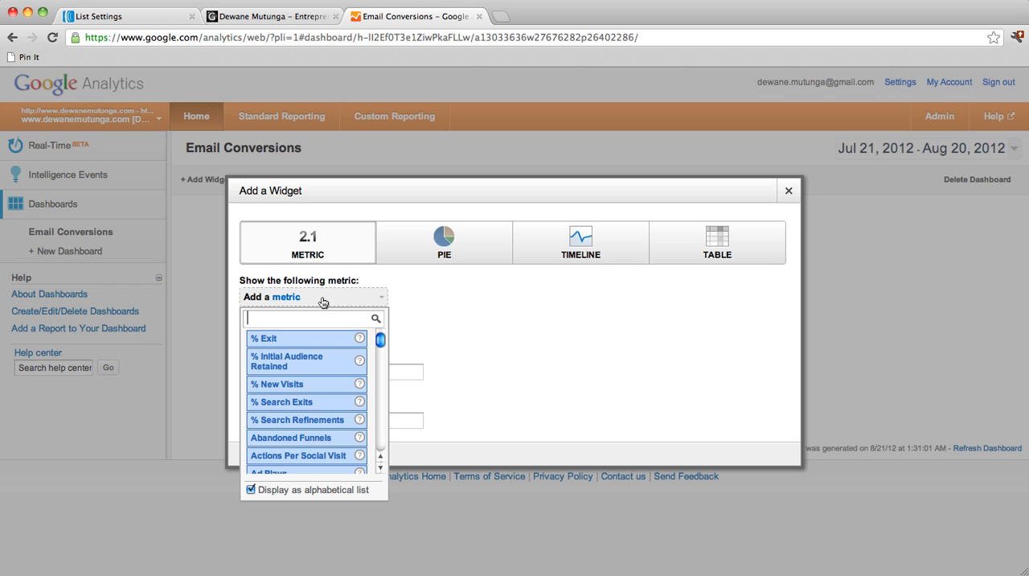
{"action": "type", "text": "s"}
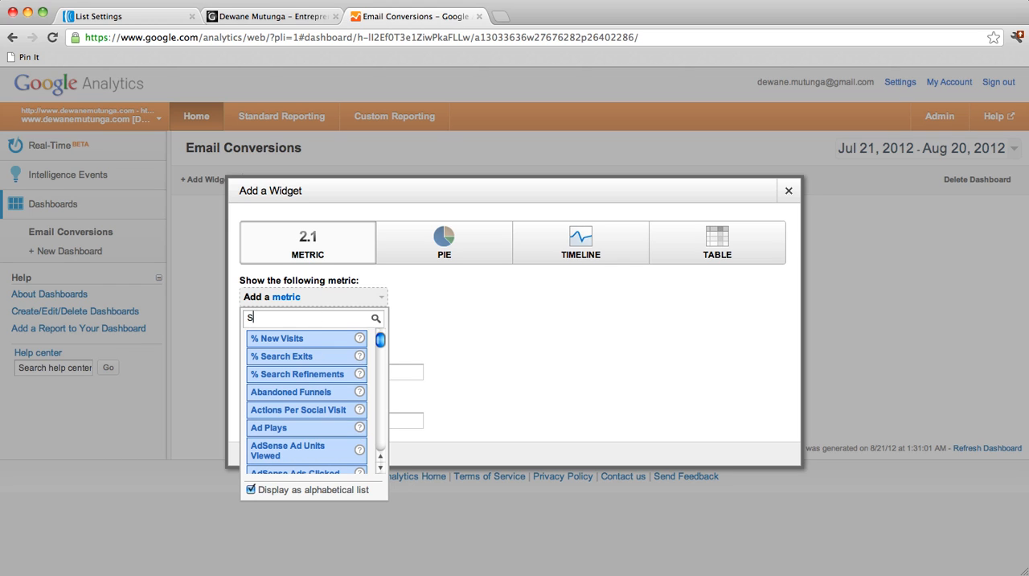
{"action": "type", "text": "ub"}
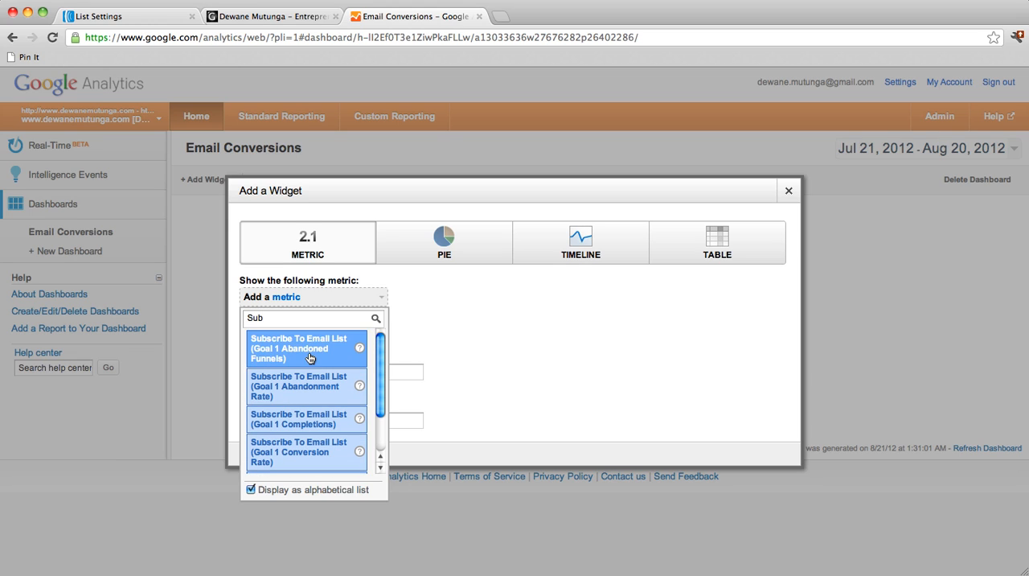
{"action": "scroll", "scroll_direction": "down", "scroll_amount": 3}
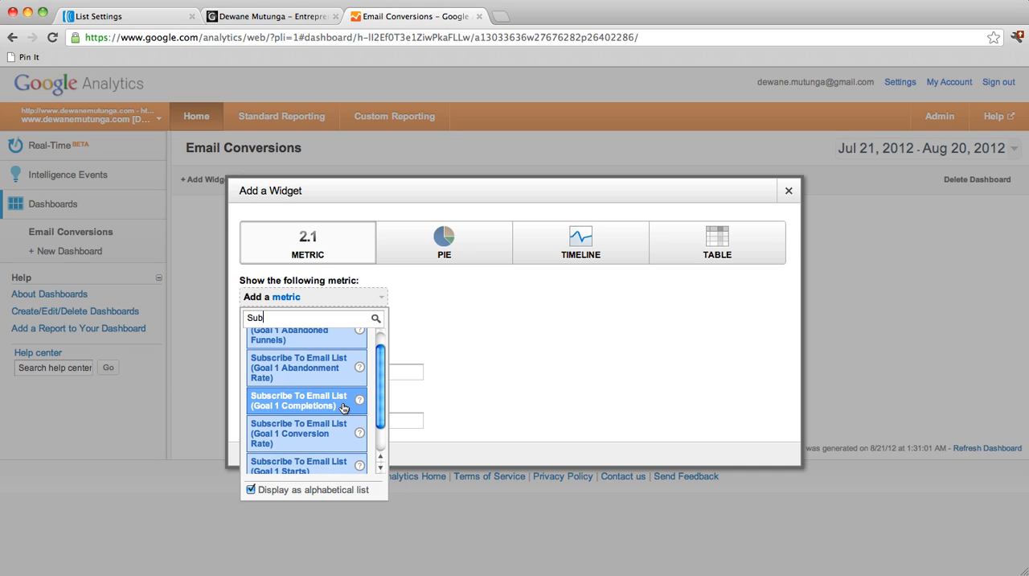
{"action": "left_click", "coordinate": [306, 399]}
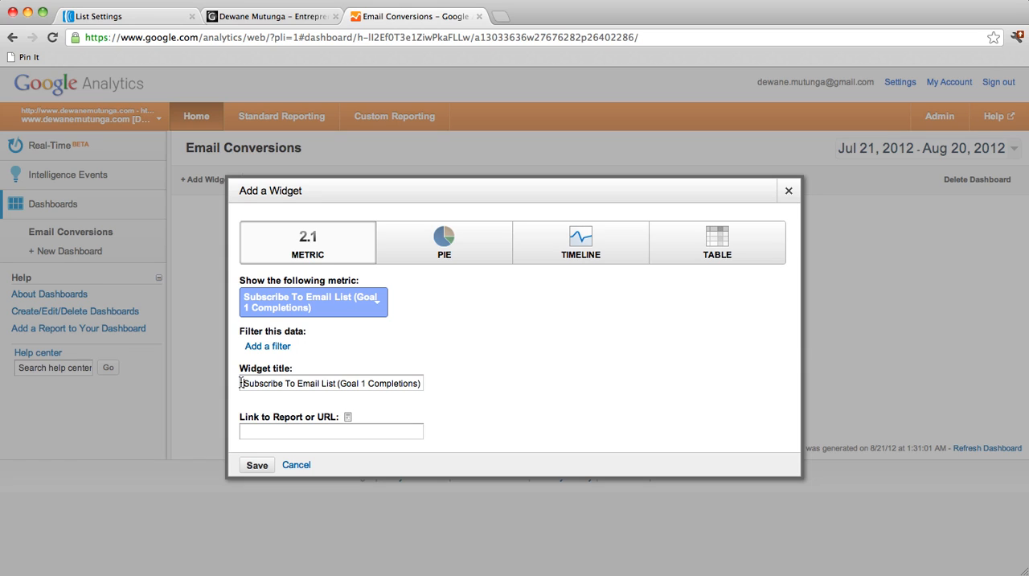
Step: Rename the metric widget 'Total Subscribers' and save it to the dashboard
{"action": "triple_click", "coordinate": [330, 383]}
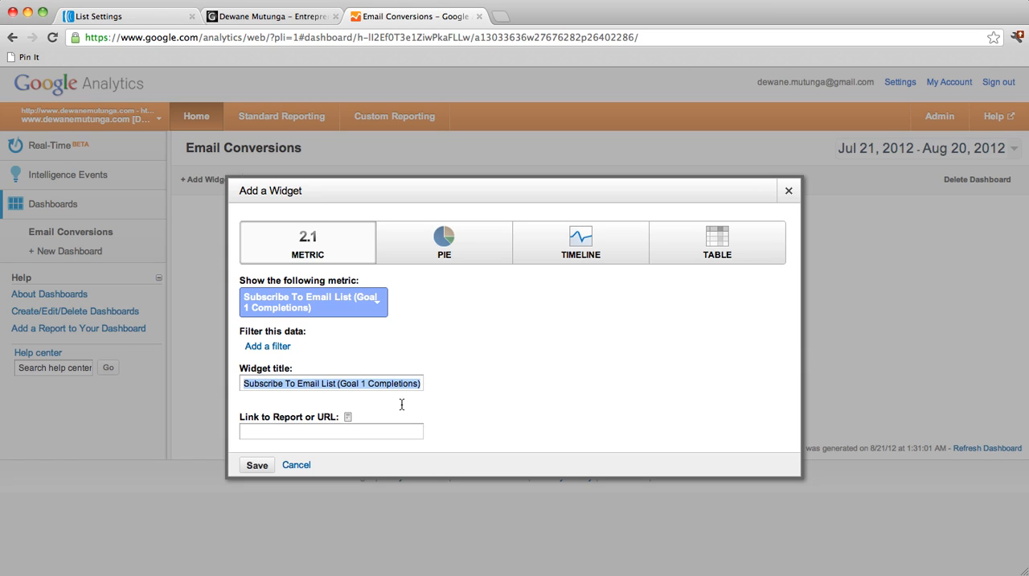
{"action": "type", "text": "To"}
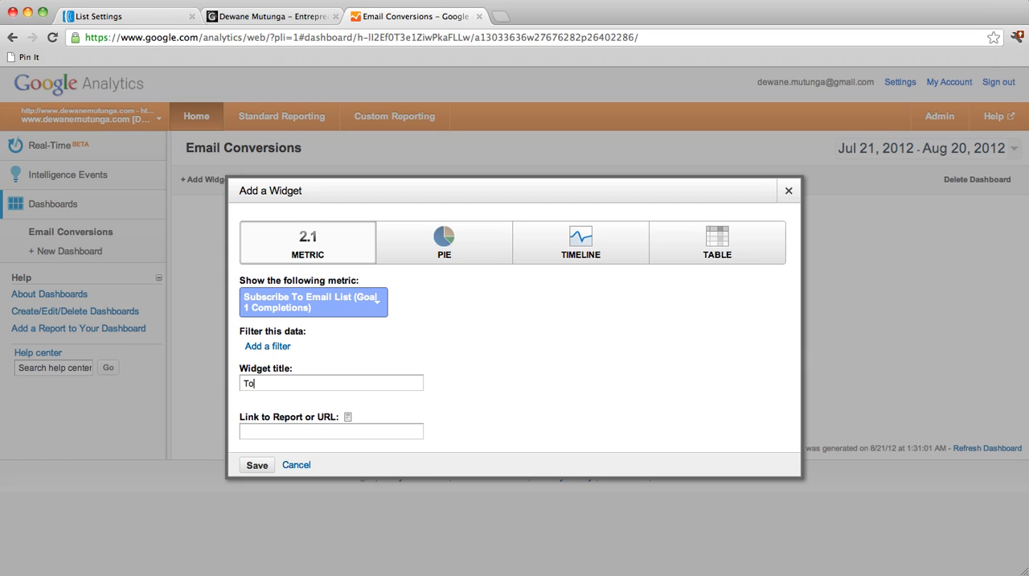
{"action": "type", "text": "tal Sub"}
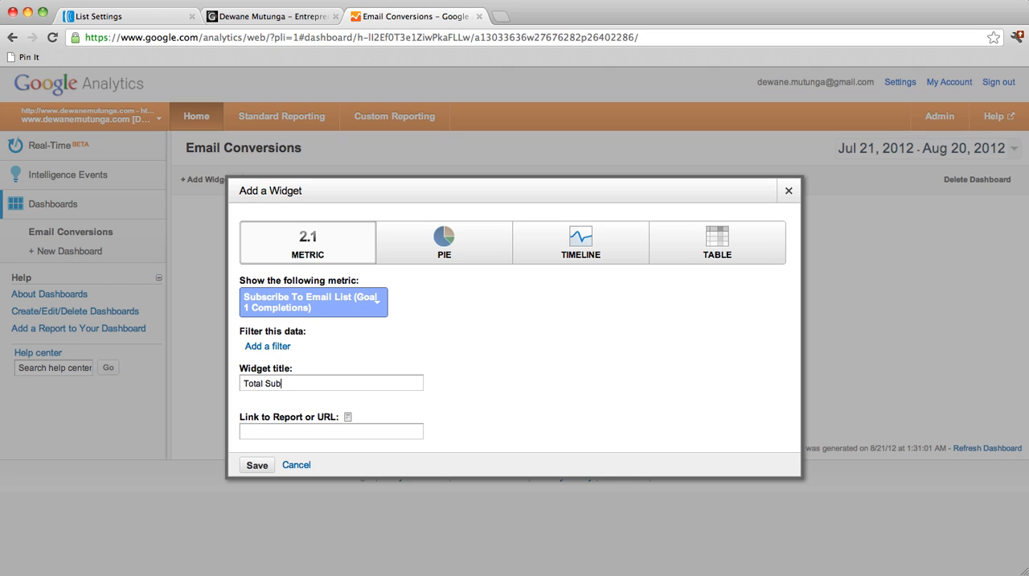
{"action": "type", "text": "scribers"}
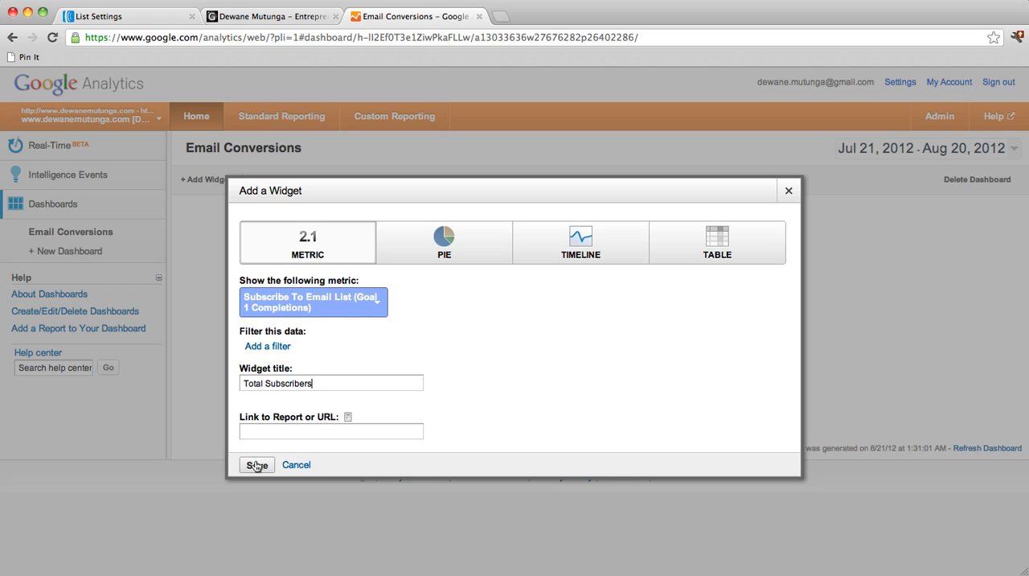
{"action": "left_click", "coordinate": [256, 464]}
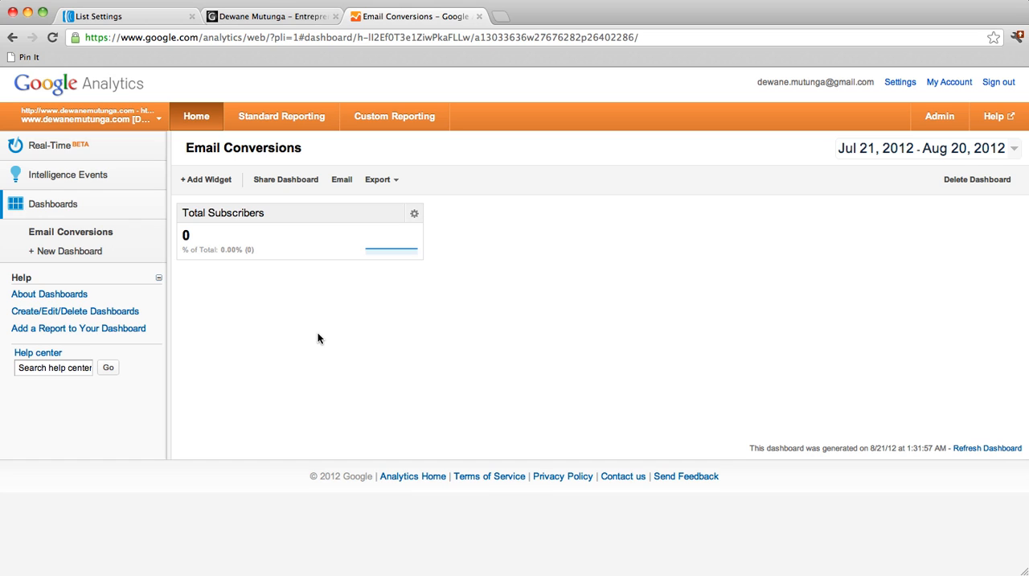
{"action": "mouse_move", "coordinate": [358, 312]}
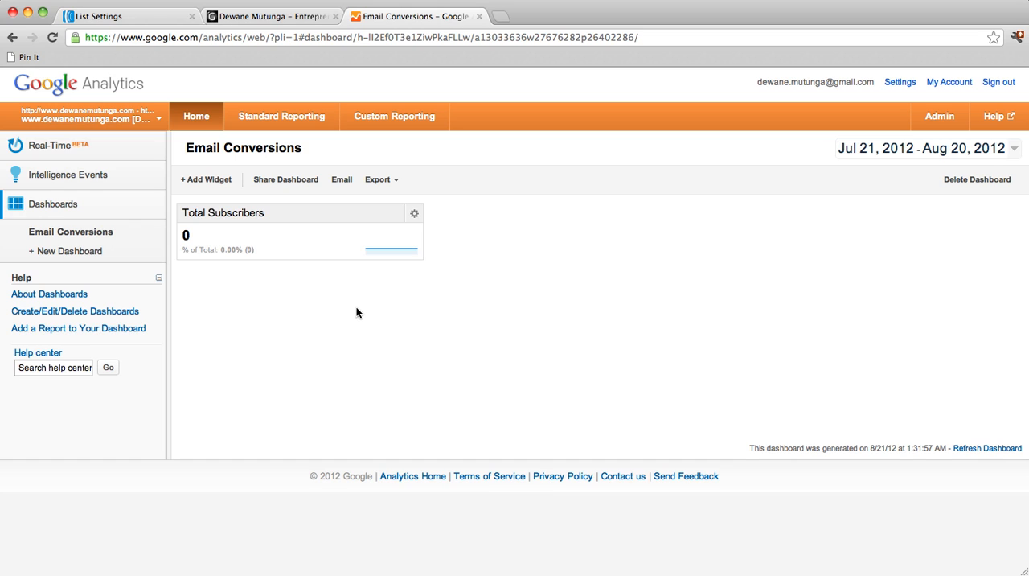
{"action": "mouse_move", "coordinate": [205, 180]}
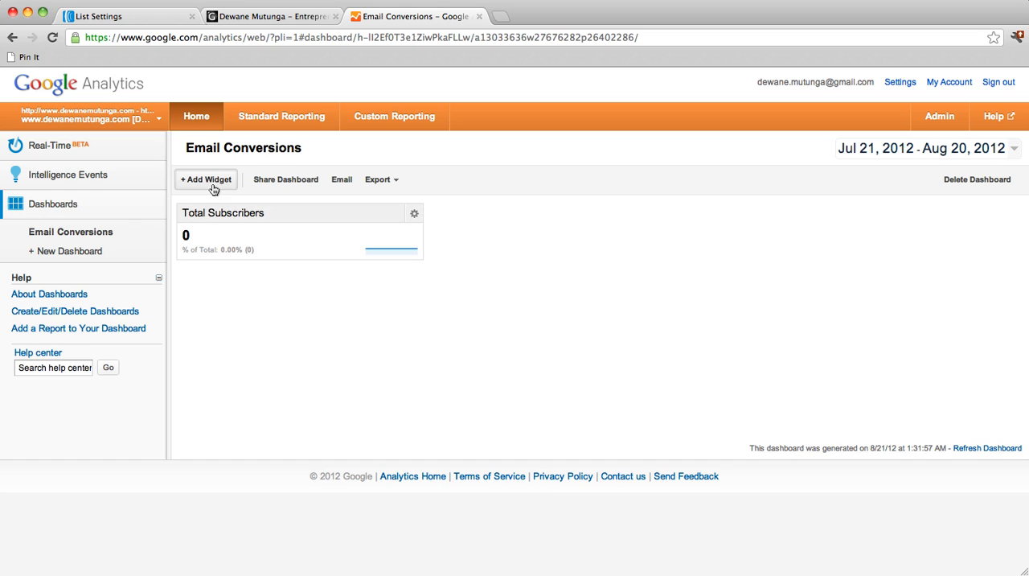
Step: Add a Timeline widget graphing Subscribe To Email List (Goal 1 Completions)
{"action": "left_click", "coordinate": [206, 179]}
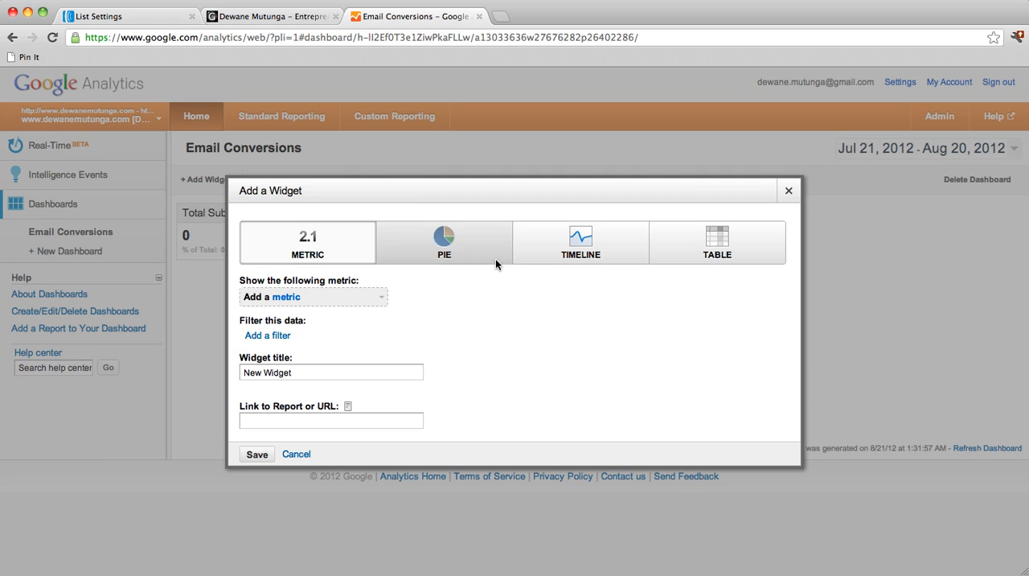
{"action": "mouse_move", "coordinate": [580, 257]}
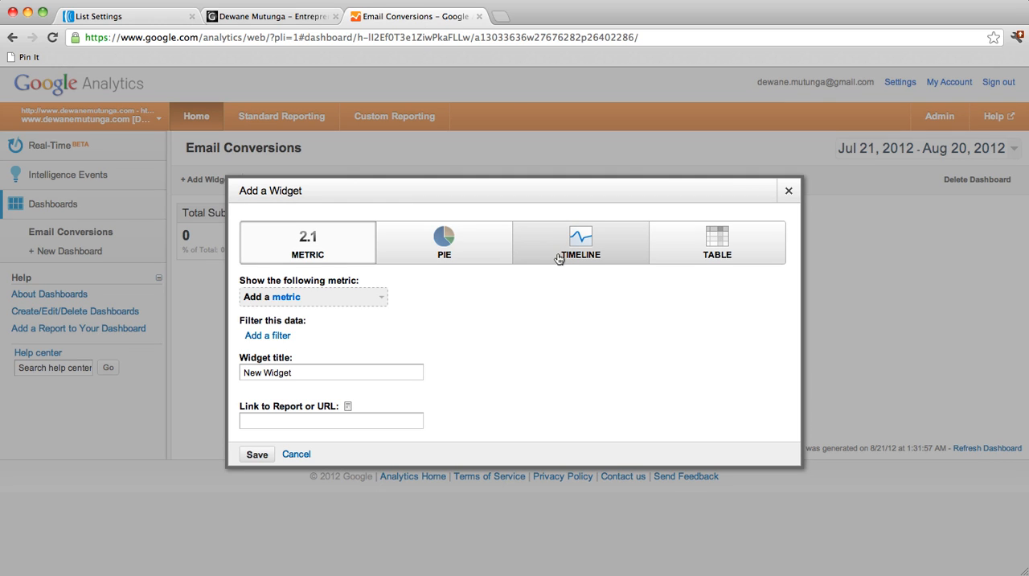
{"action": "left_click", "coordinate": [580, 242]}
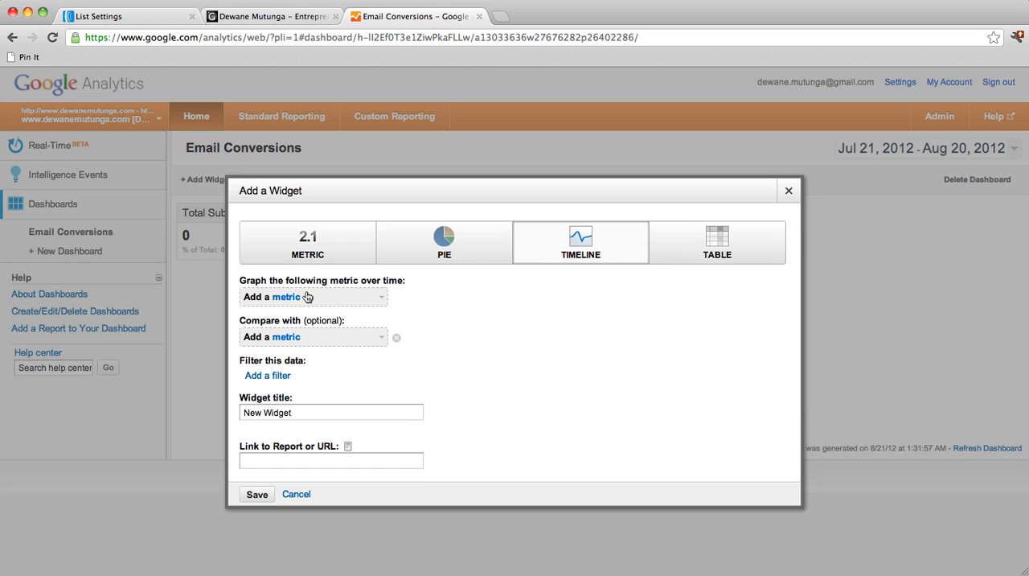
{"action": "left_click", "coordinate": [312, 297]}
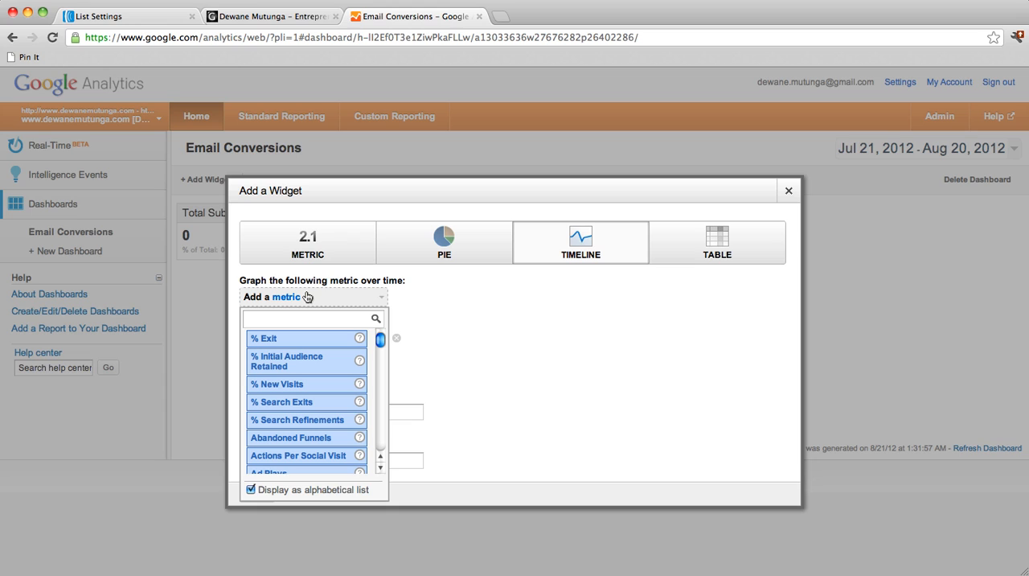
{"action": "left_click", "coordinate": [313, 318]}
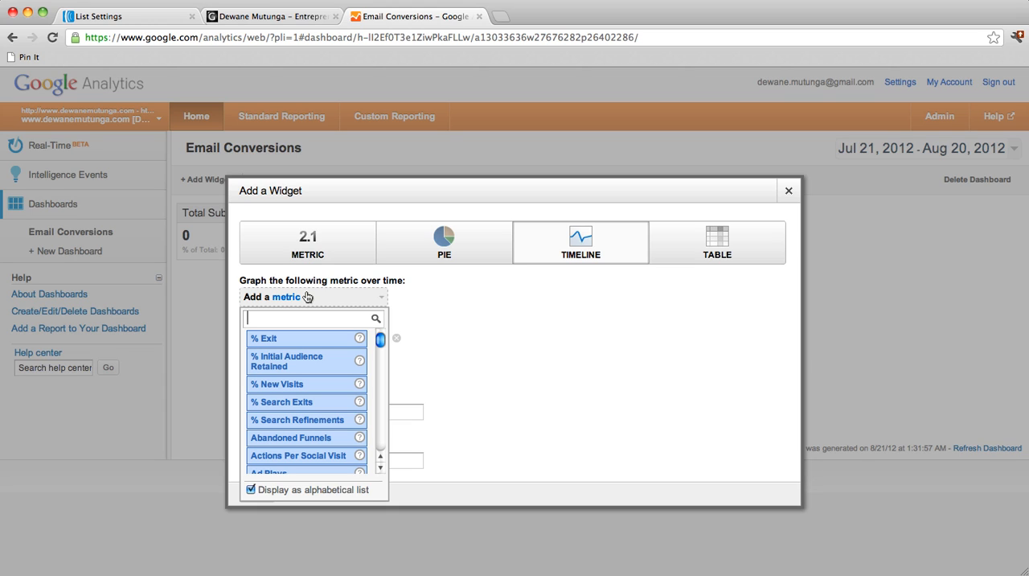
{"action": "type", "text": "Subsc"}
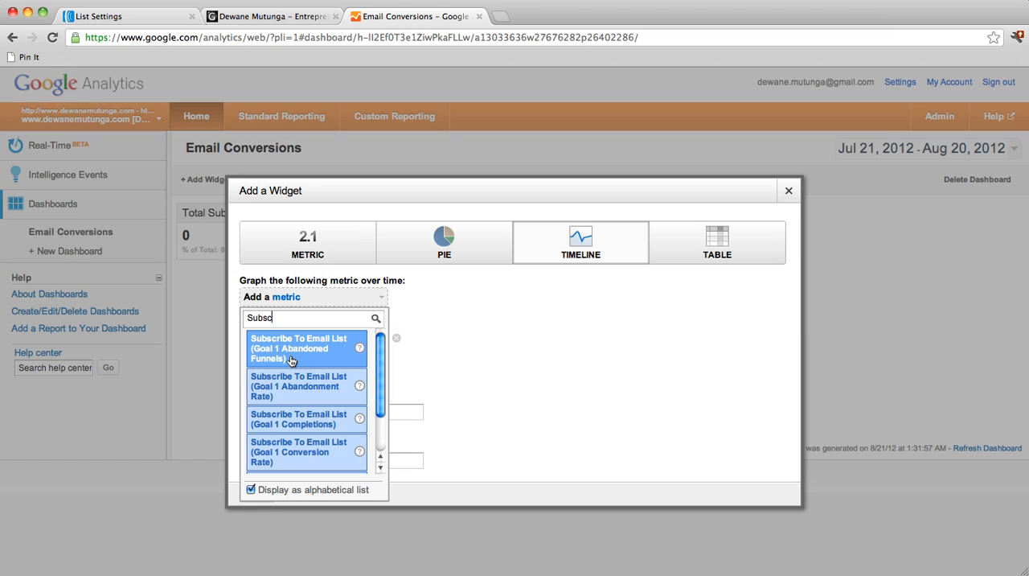
{"action": "mouse_move", "coordinate": [295, 422]}
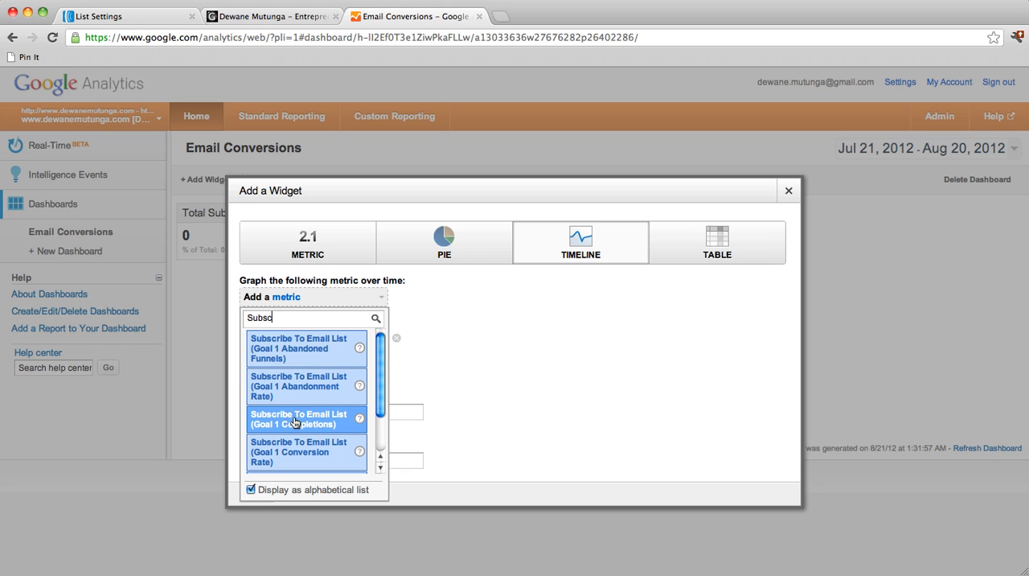
{"action": "mouse_move", "coordinate": [316, 422]}
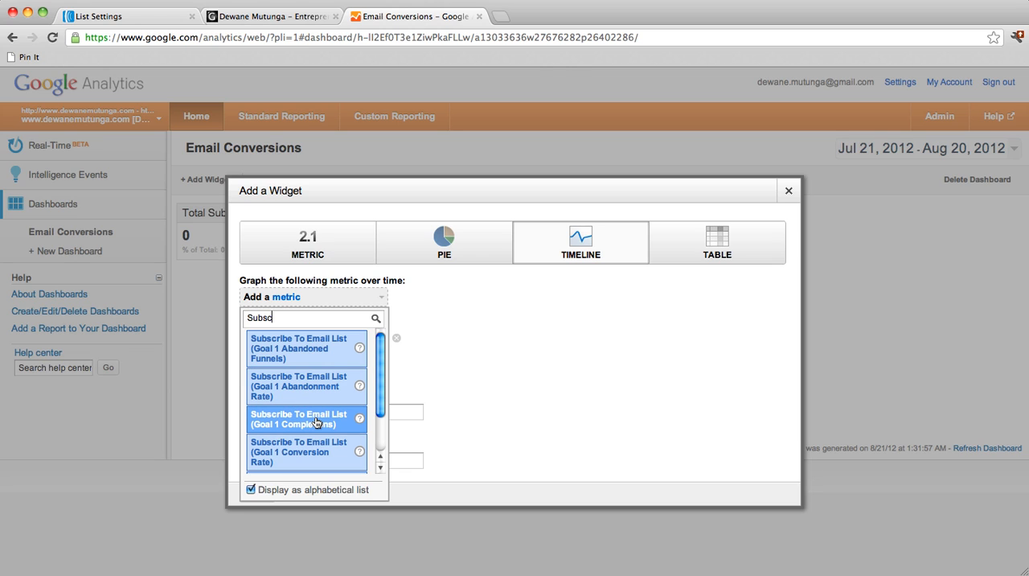
{"action": "left_click", "coordinate": [306, 418]}
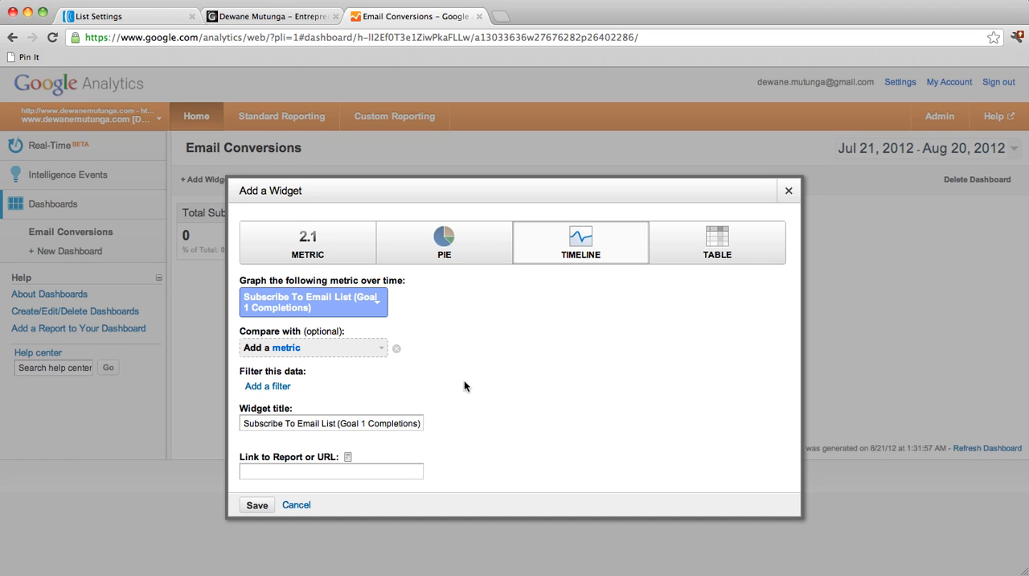
Step: Title the timeline widget 'Daily Conversions' and save it
{"action": "left_click", "coordinate": [330, 422]}
{"action": "type", "text": "D"}
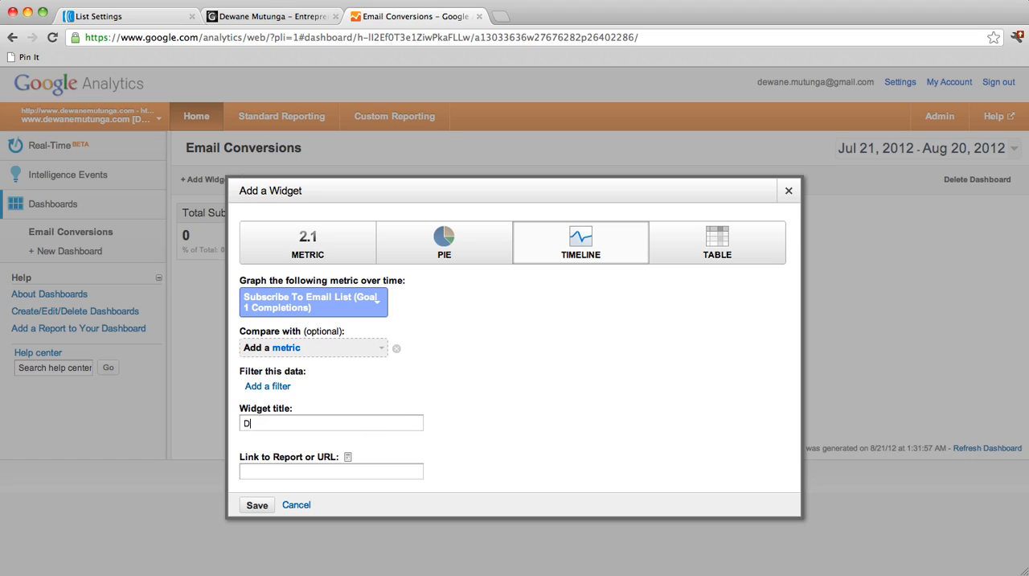
{"action": "type", "text": "aily Con"}
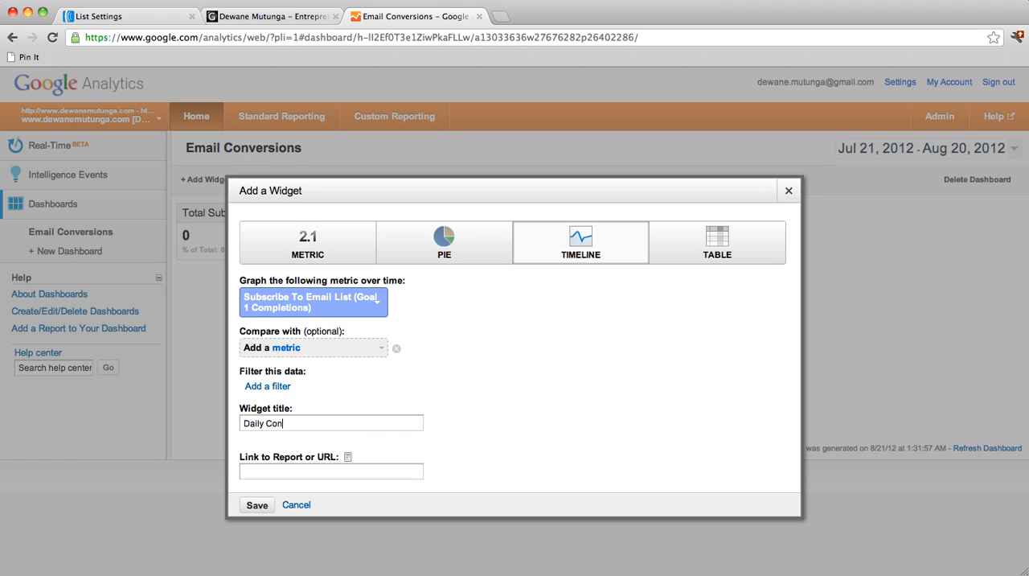
{"action": "type", "text": "version"}
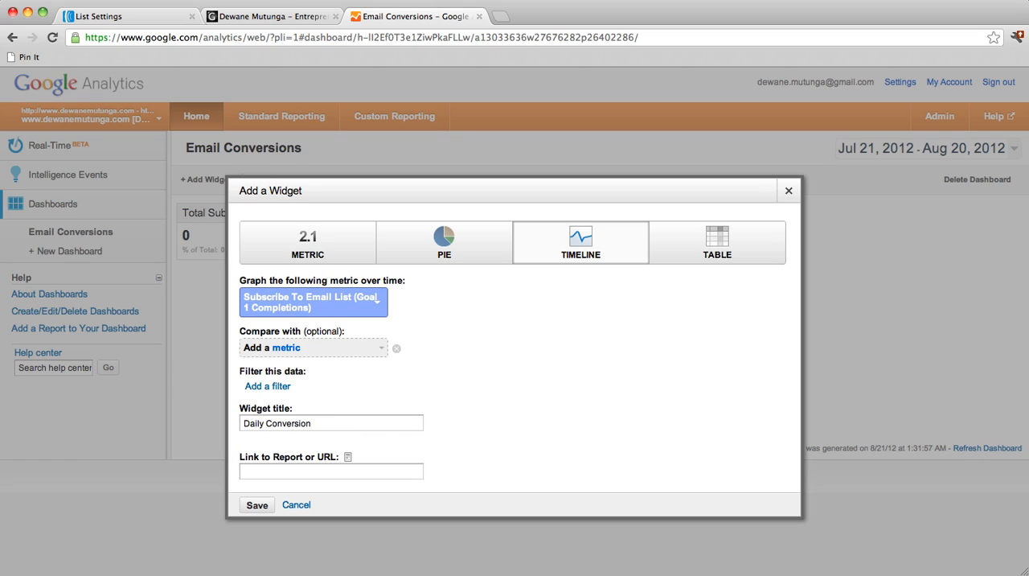
{"action": "type", "text": "s"}
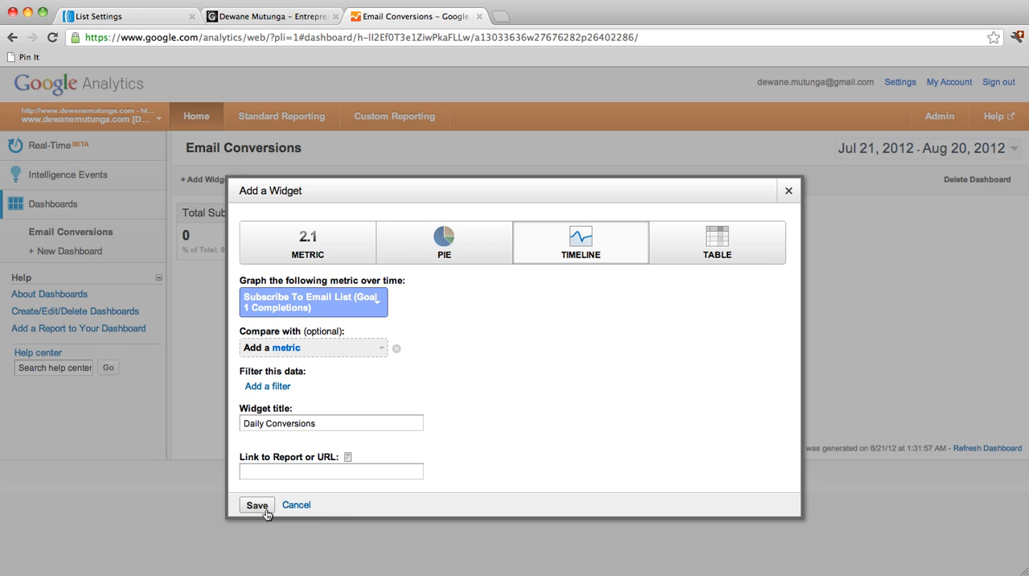
{"action": "left_click", "coordinate": [257, 504]}
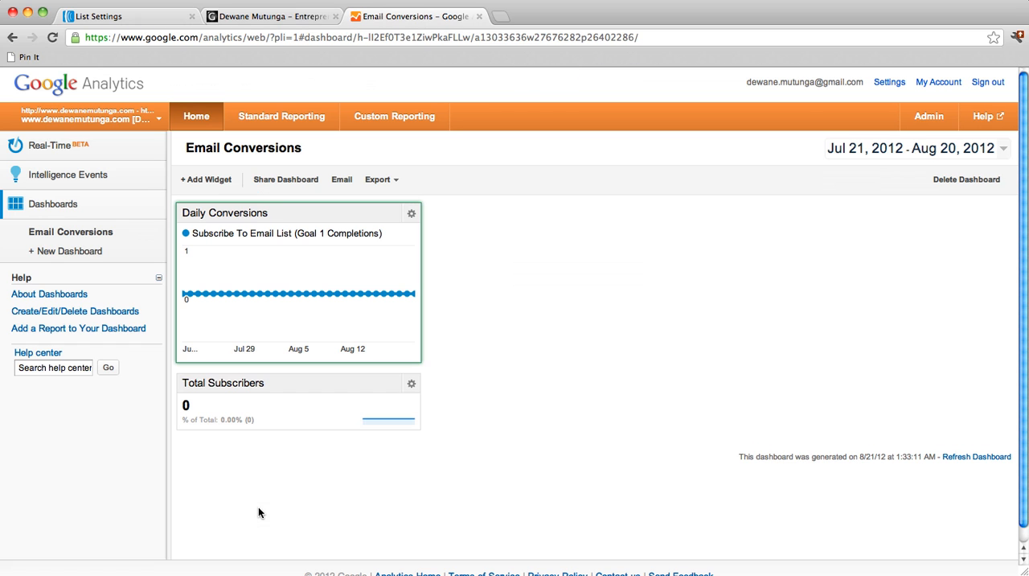
{"action": "mouse_move", "coordinate": [483, 394]}
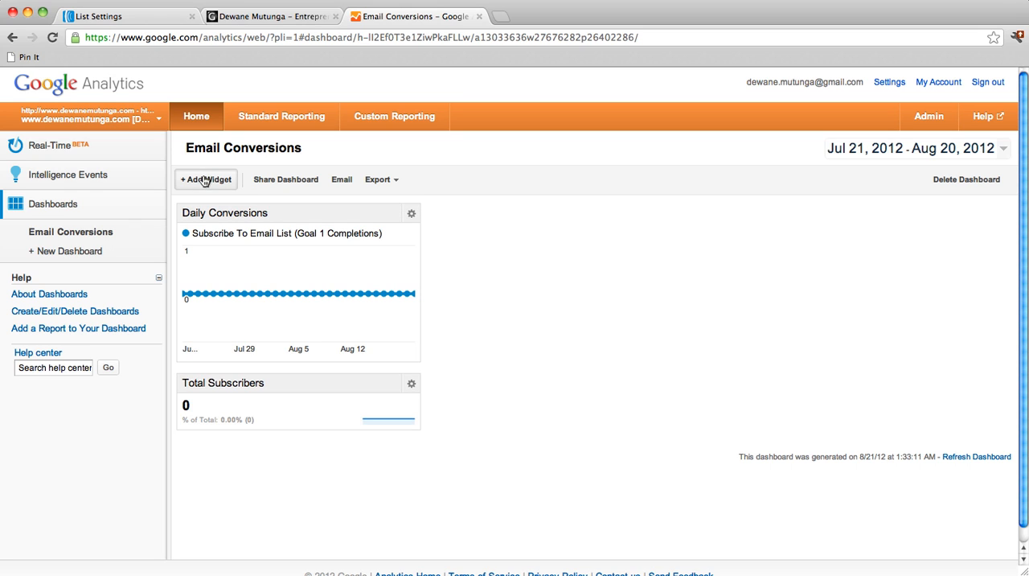
Step: Add a new table widget with Page as its dimension column
{"action": "left_click", "coordinate": [206, 179]}
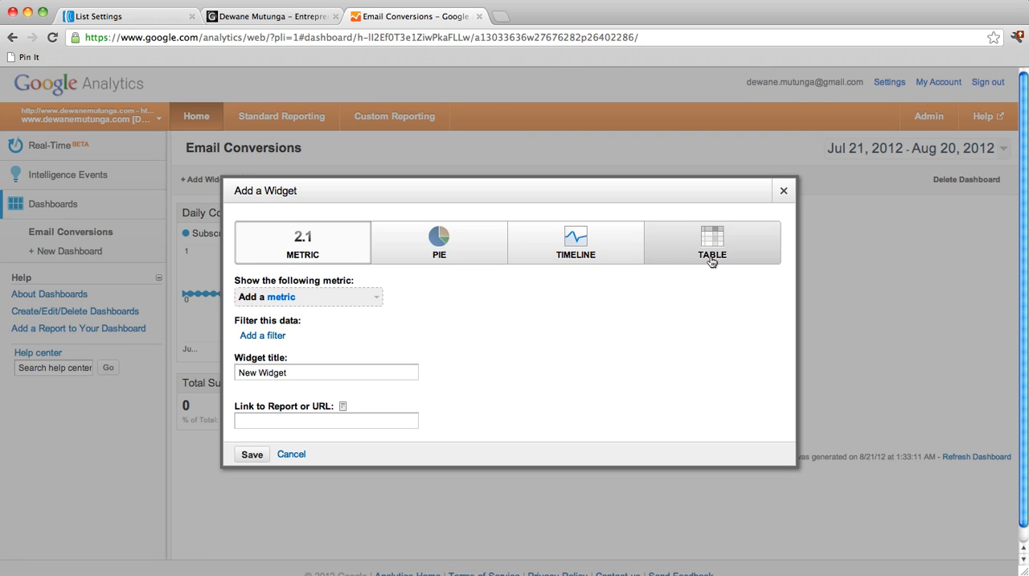
{"action": "left_click", "coordinate": [711, 242]}
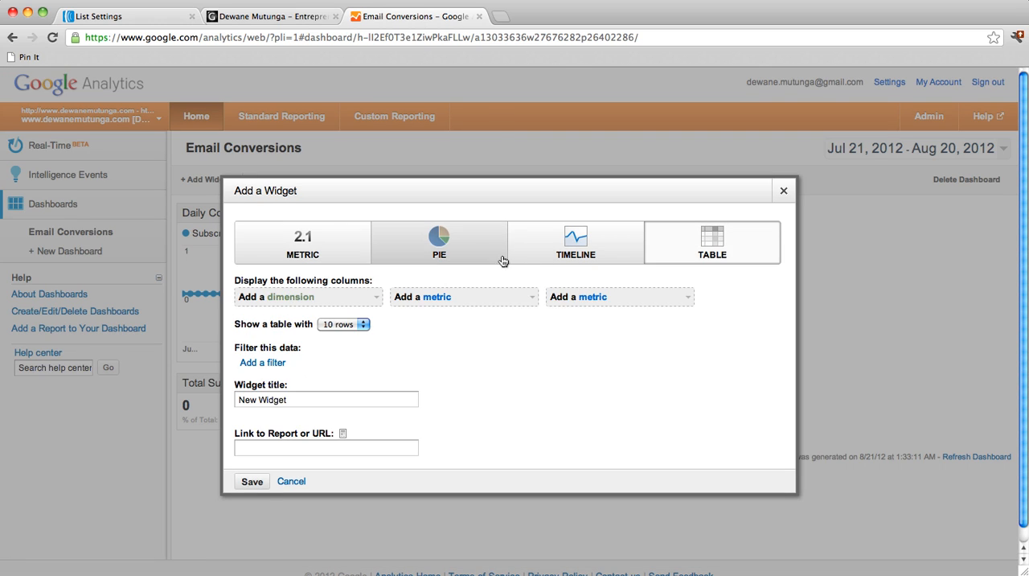
{"action": "mouse_move", "coordinate": [279, 303]}
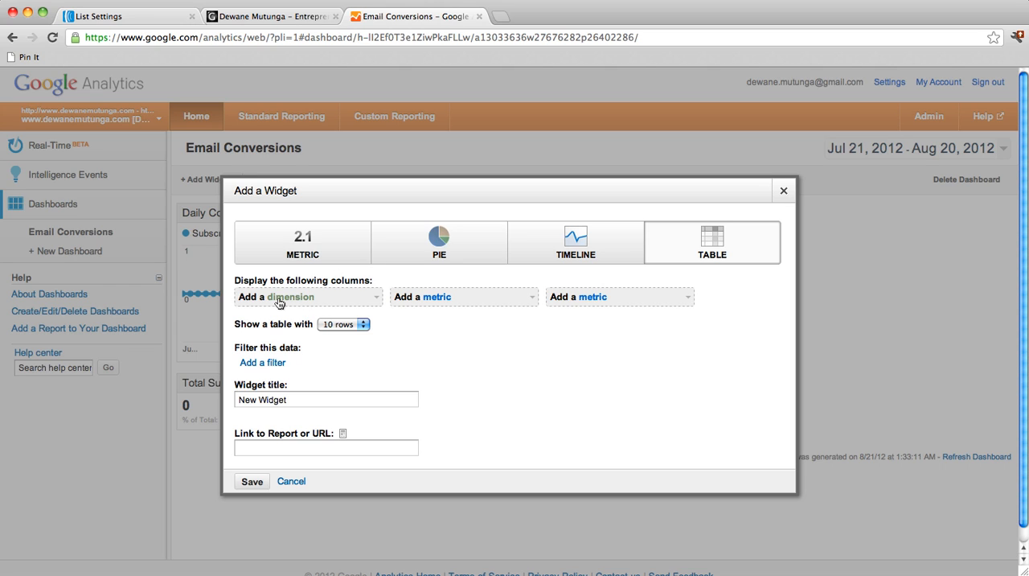
{"action": "mouse_move", "coordinate": [269, 304]}
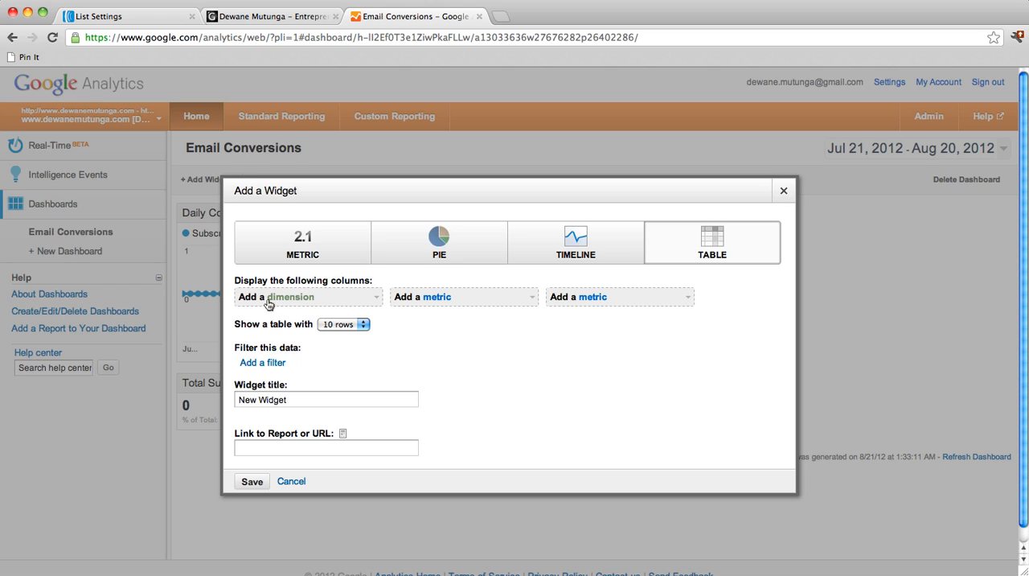
{"action": "left_click", "coordinate": [307, 296]}
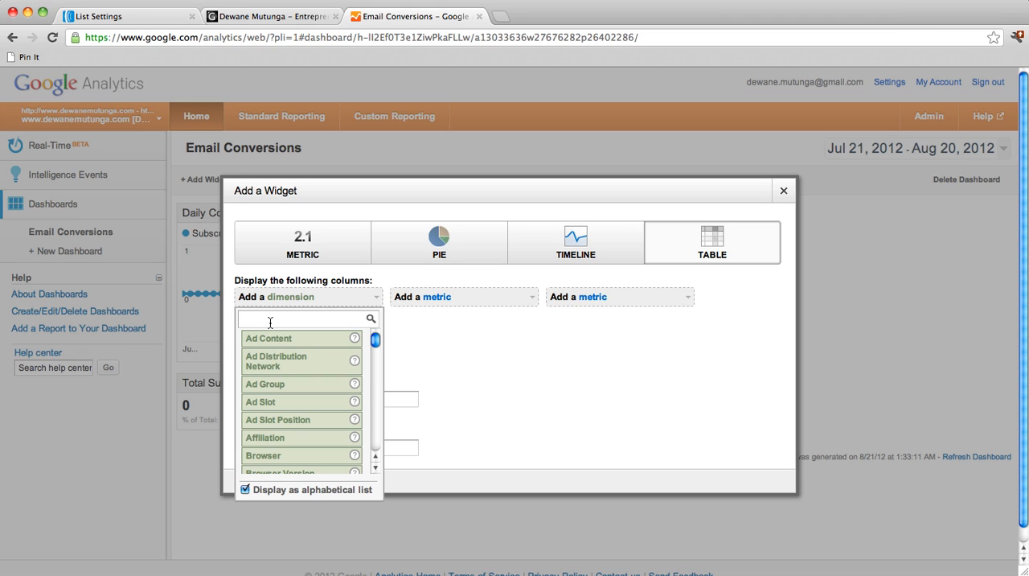
{"action": "type", "text": "pa"}
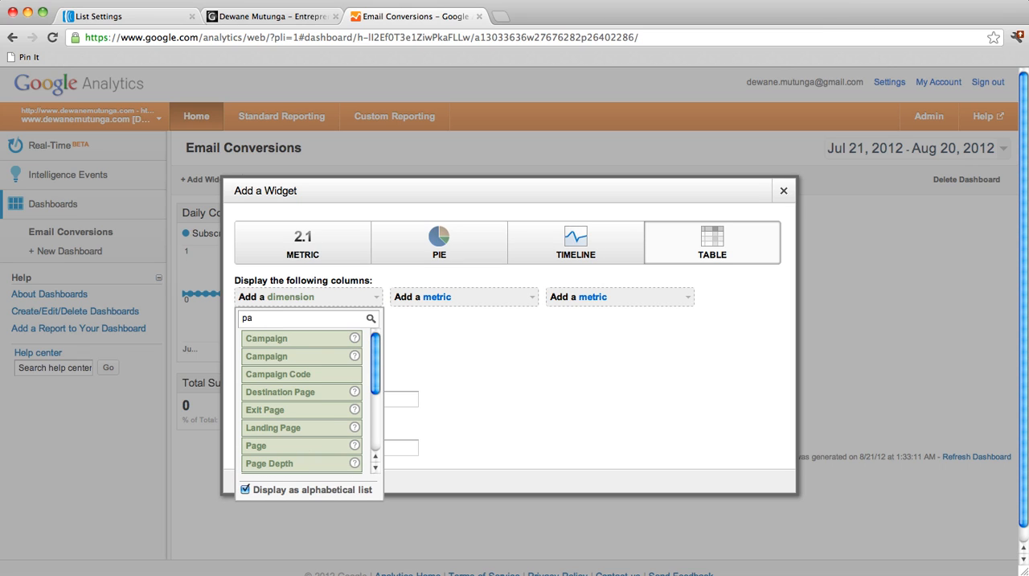
{"action": "type", "text": "ge"}
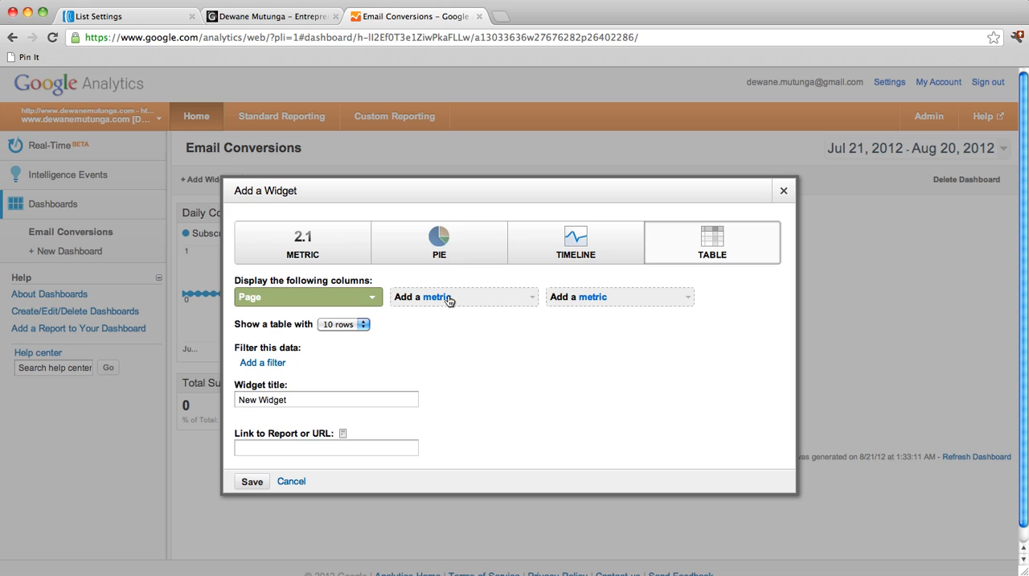
Step: Add Subscribe To Email List (Goal 1 Completions) as the second column's metric
{"action": "left_click", "coordinate": [463, 297]}
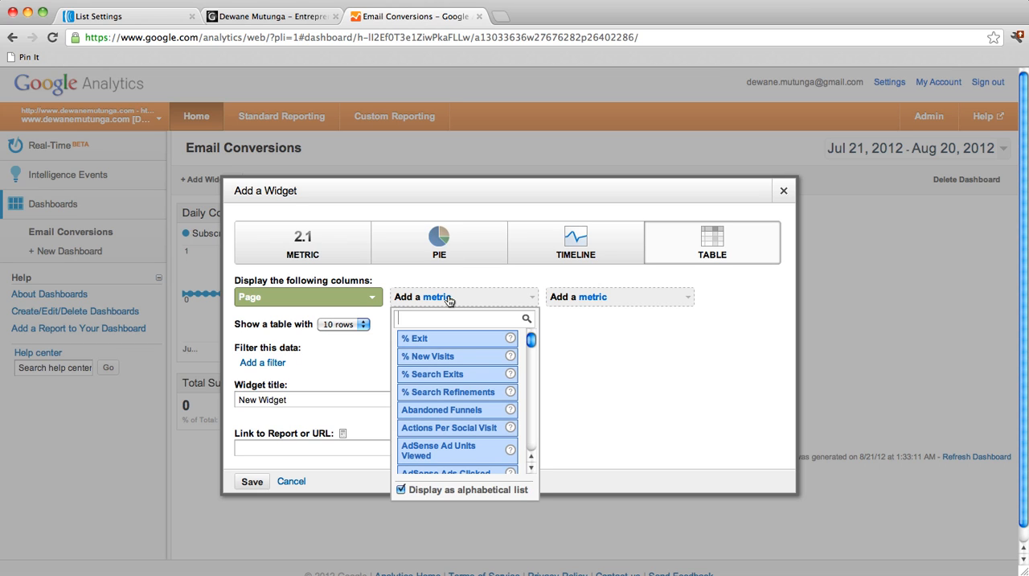
{"action": "type", "text": "subs"}
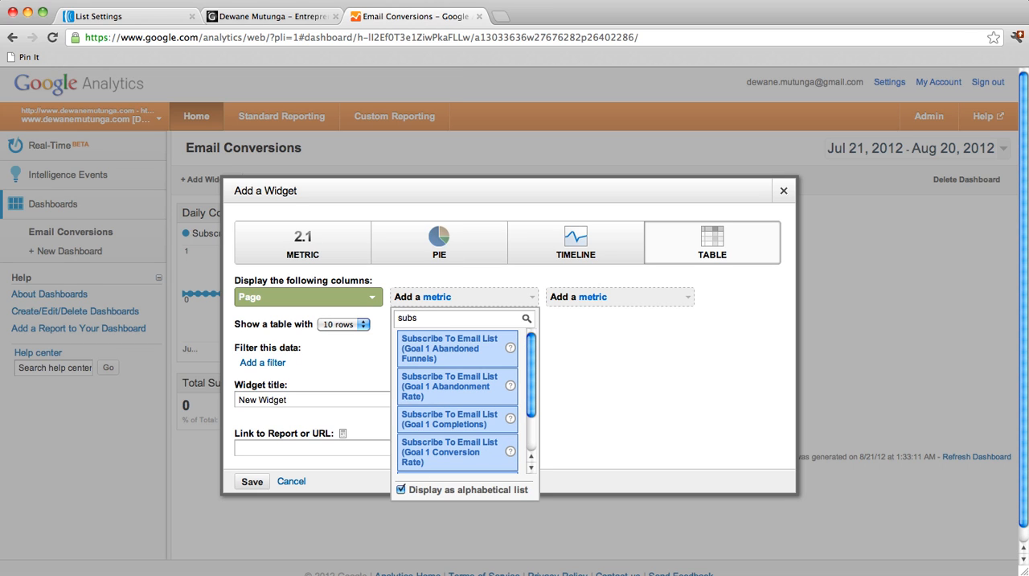
{"action": "mouse_move", "coordinate": [448, 385]}
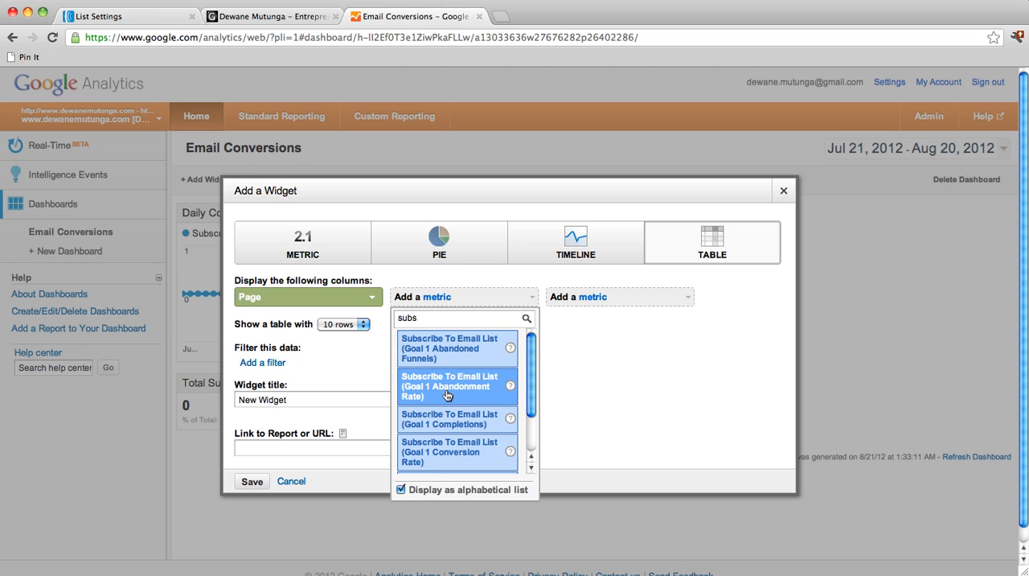
{"action": "mouse_move", "coordinate": [448, 423]}
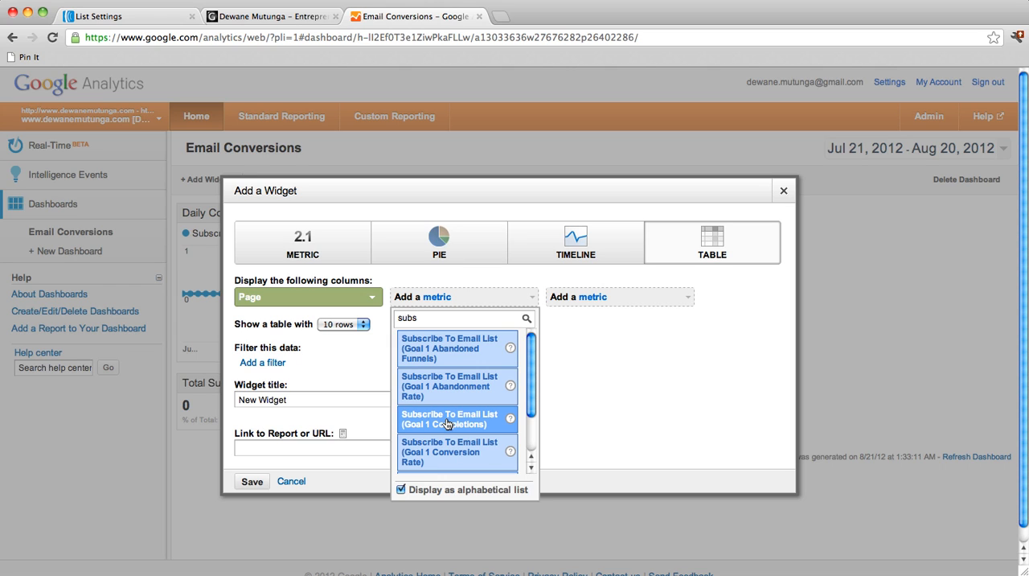
{"action": "left_click", "coordinate": [448, 419]}
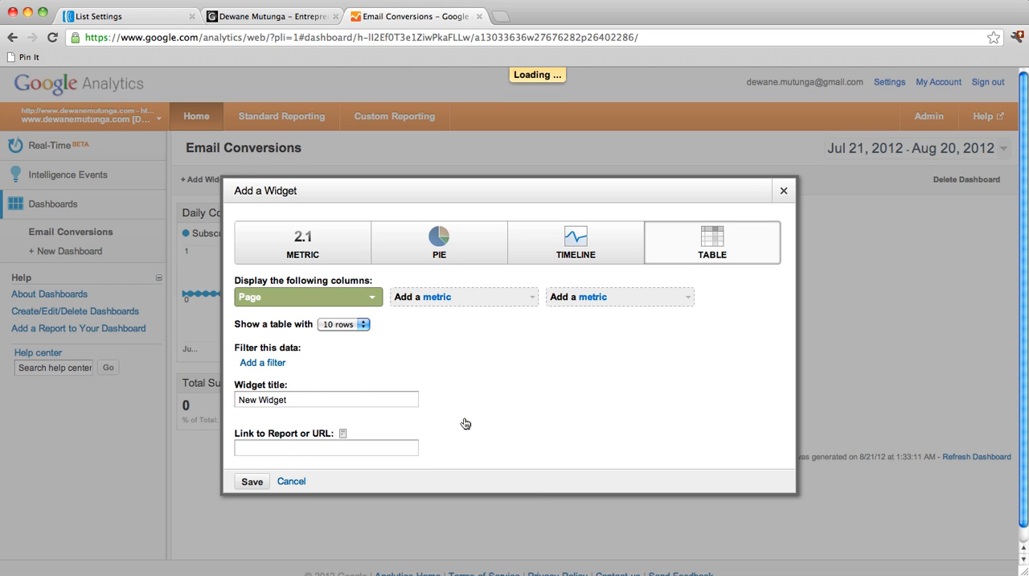
Step: Add Subscribe To Email List (Goal 1 Conversion Rate) as the third table column
{"action": "left_click", "coordinate": [464, 297]}
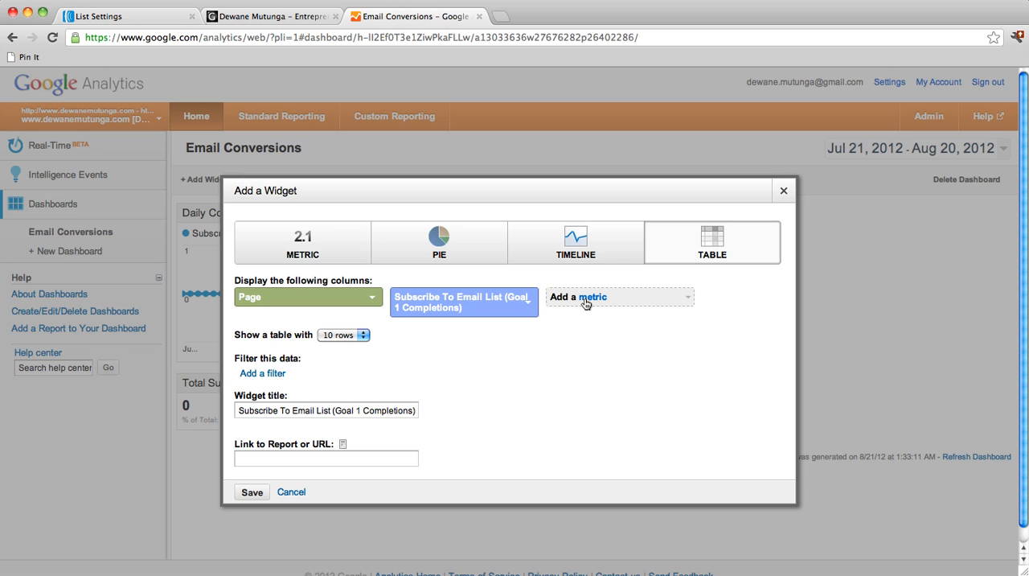
{"action": "left_click", "coordinate": [619, 296]}
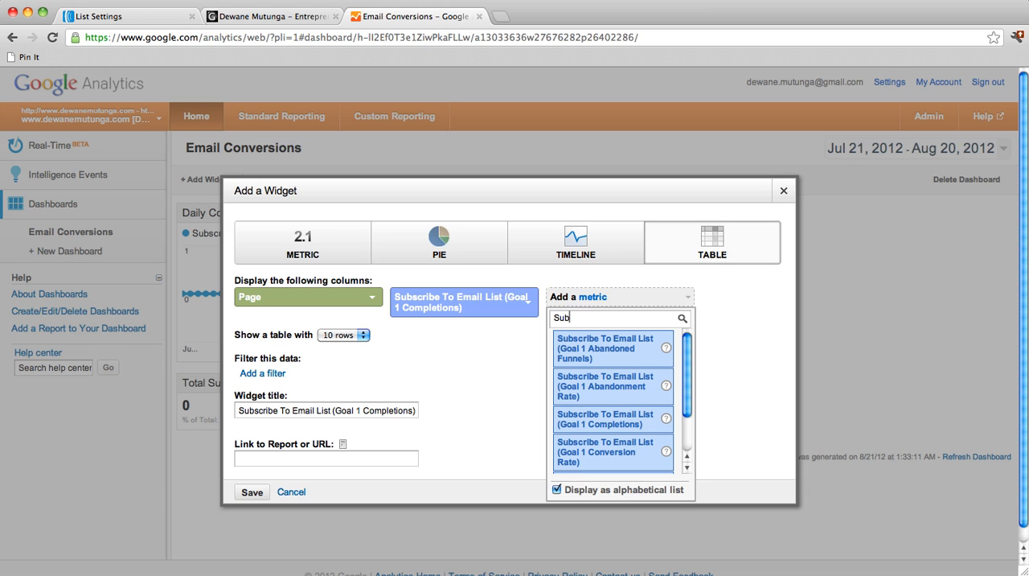
{"action": "scroll", "scroll_direction": "down", "scroll_amount": 3}
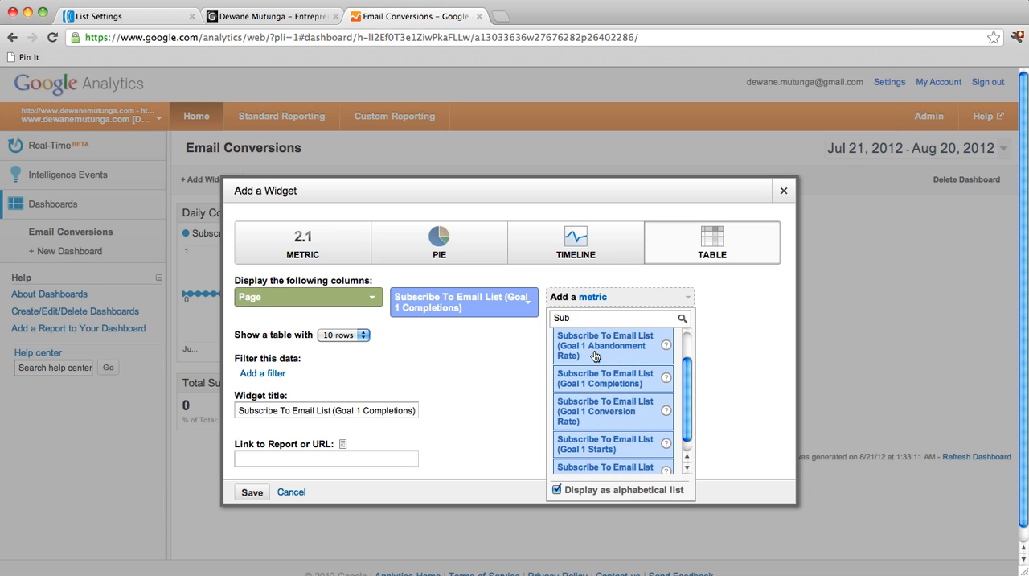
{"action": "mouse_move", "coordinate": [613, 411]}
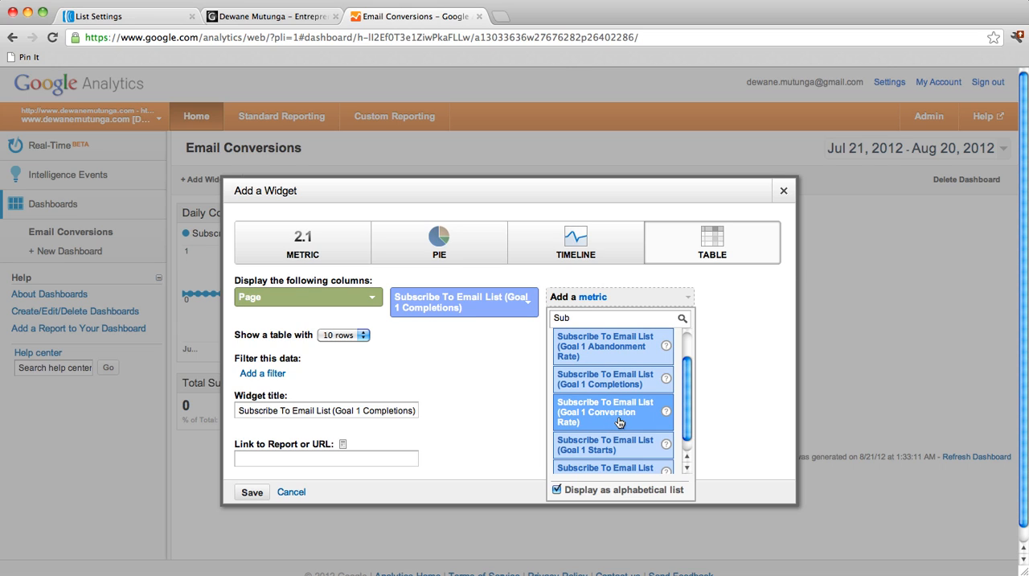
{"action": "left_click", "coordinate": [613, 411]}
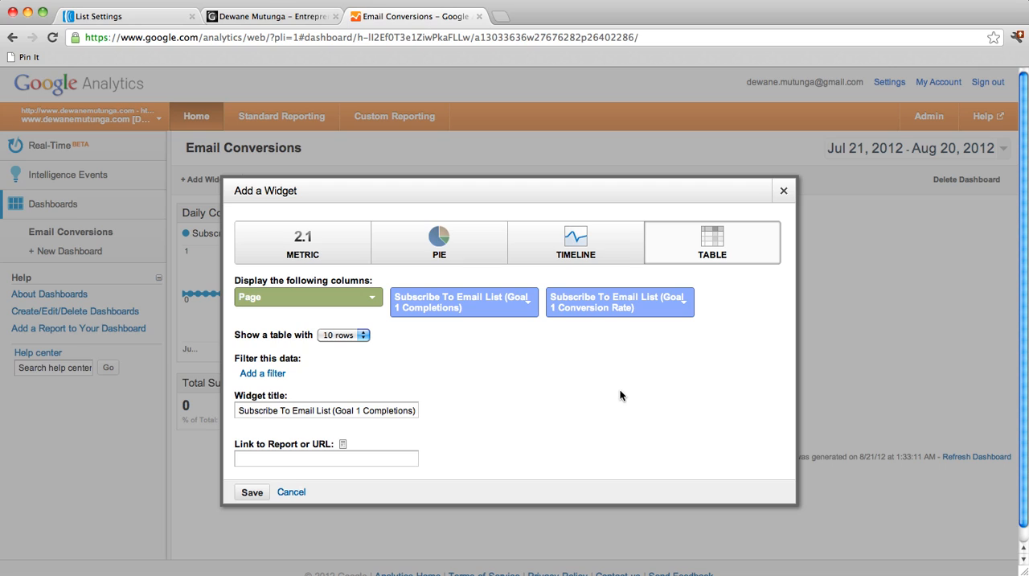
{"action": "mouse_move", "coordinate": [508, 351]}
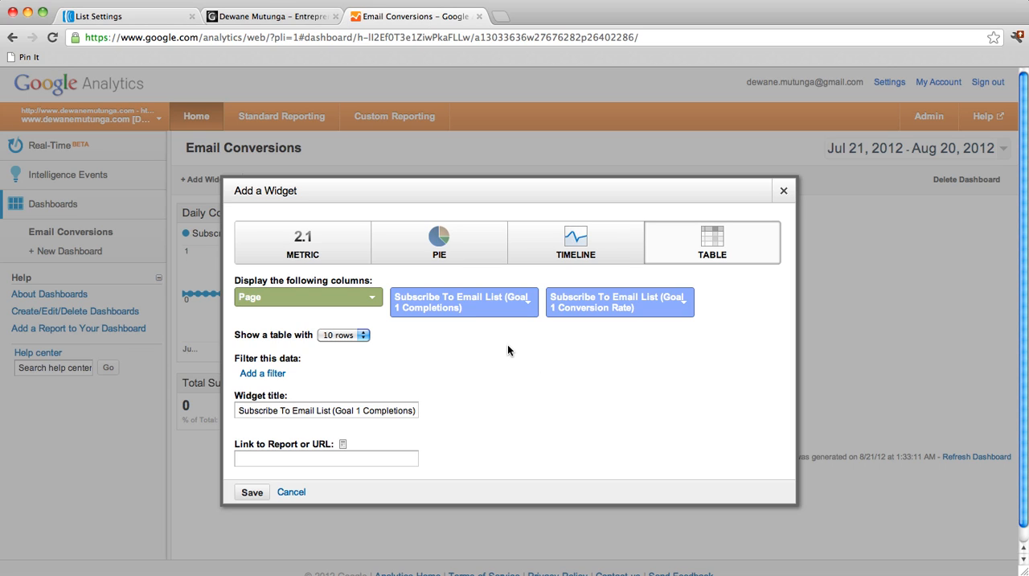
{"action": "mouse_move", "coordinate": [246, 345]}
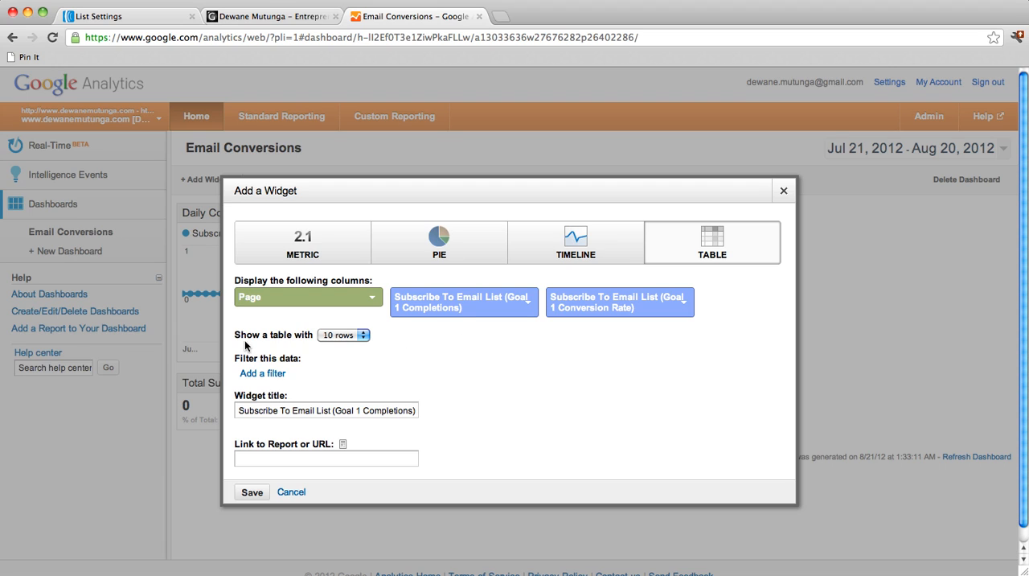
{"action": "mouse_move", "coordinate": [336, 343]}
{"action": "type", "text": "S"}
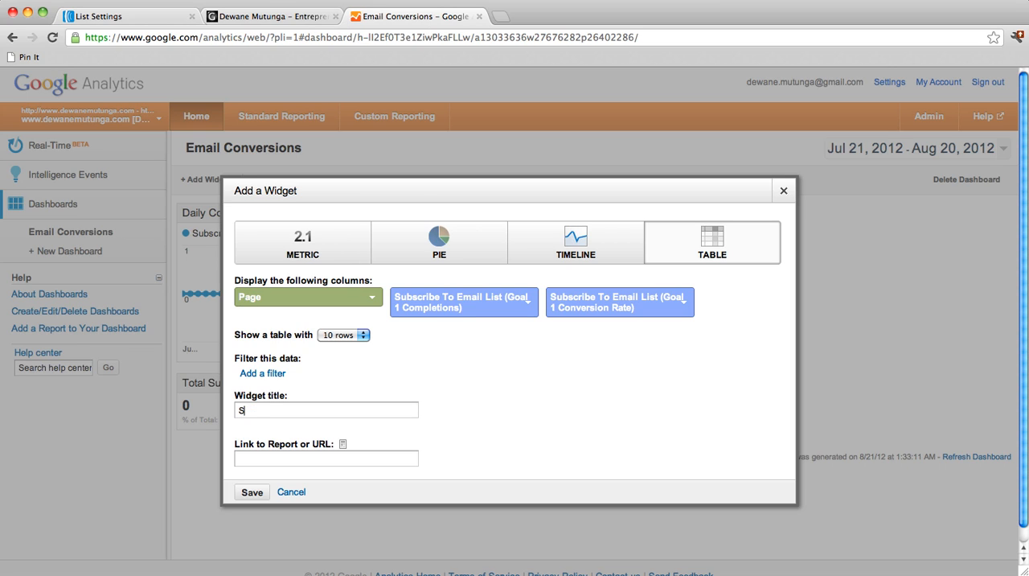
Step: Title the table widget 'Subscription Source' and save it to Email Conversions
{"action": "type", "text": "ub"}
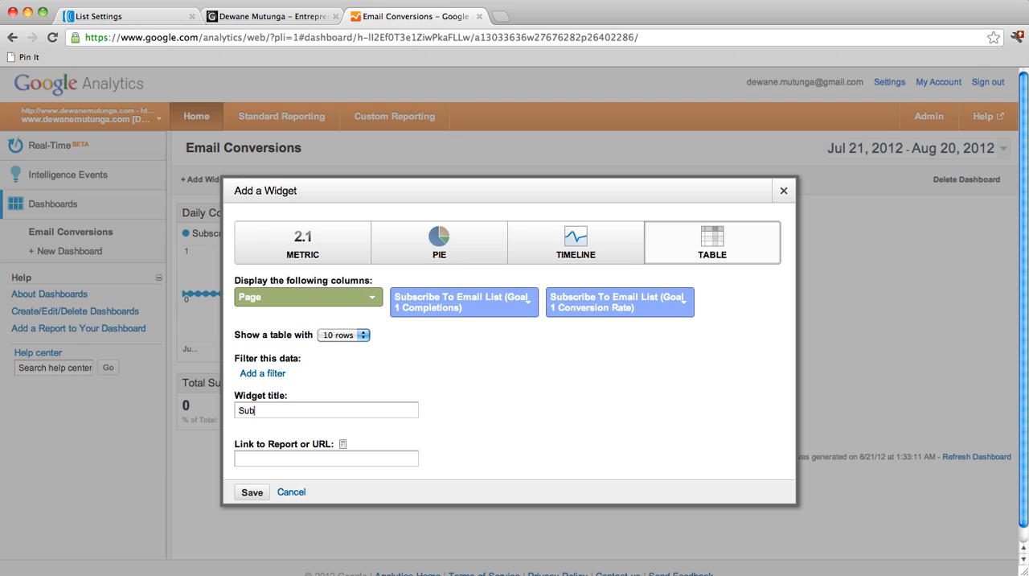
{"action": "type", "text": "scription"}
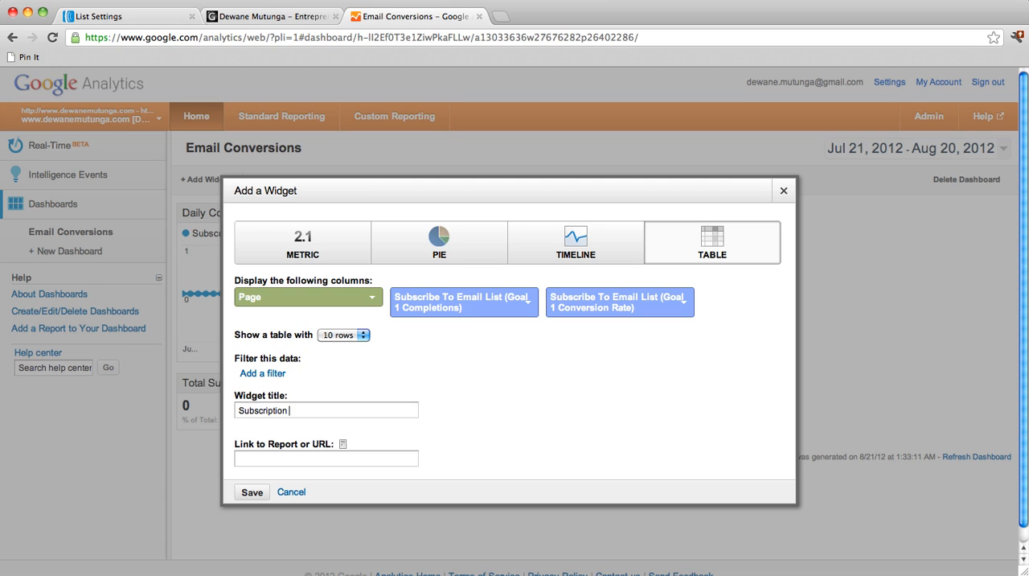
{"action": "type", "text": "Sourc"}
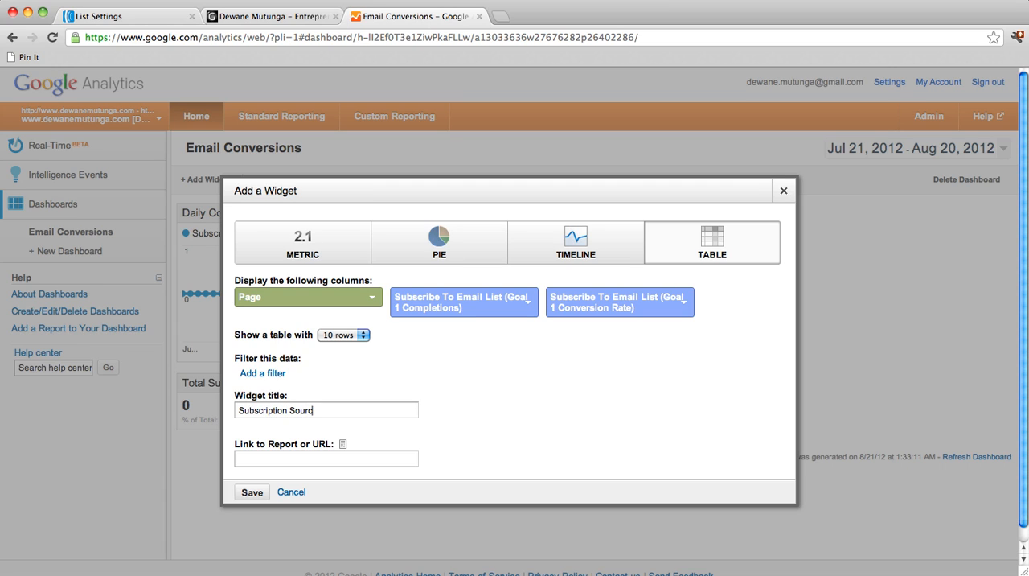
{"action": "type", "text": "e"}
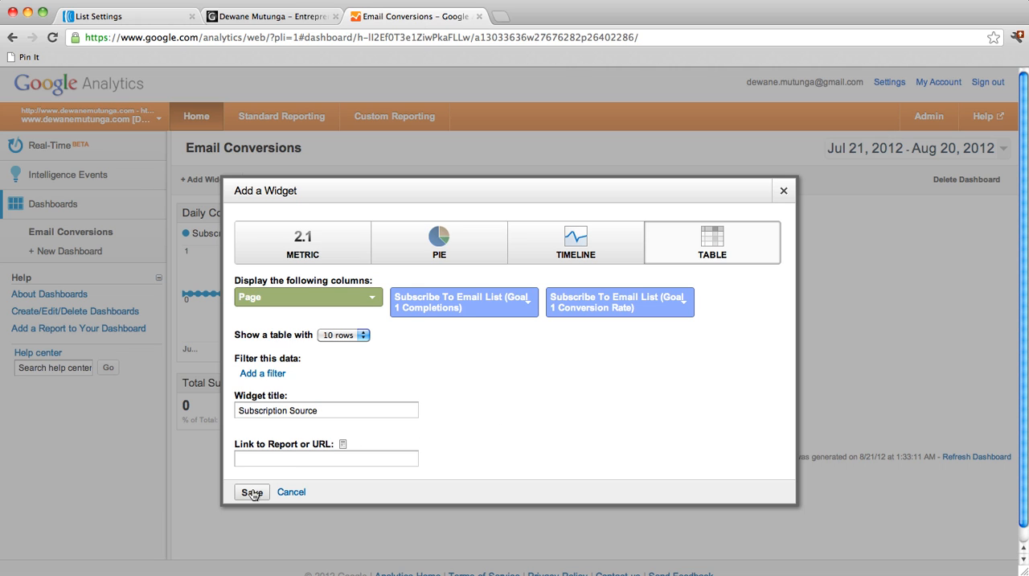
{"action": "left_click", "coordinate": [251, 491]}
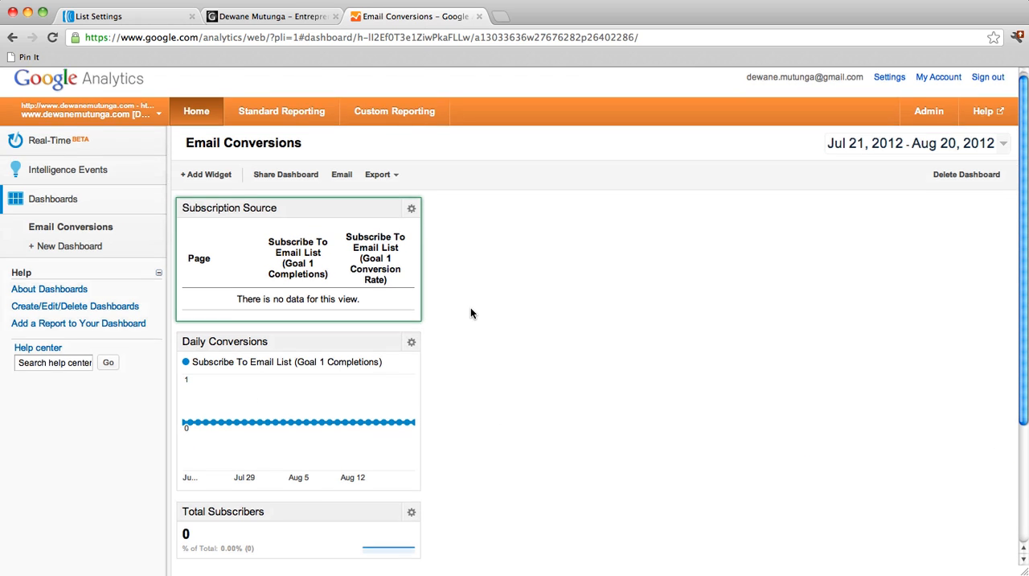
{"action": "scroll", "scroll_direction": "down", "scroll_amount": 3}
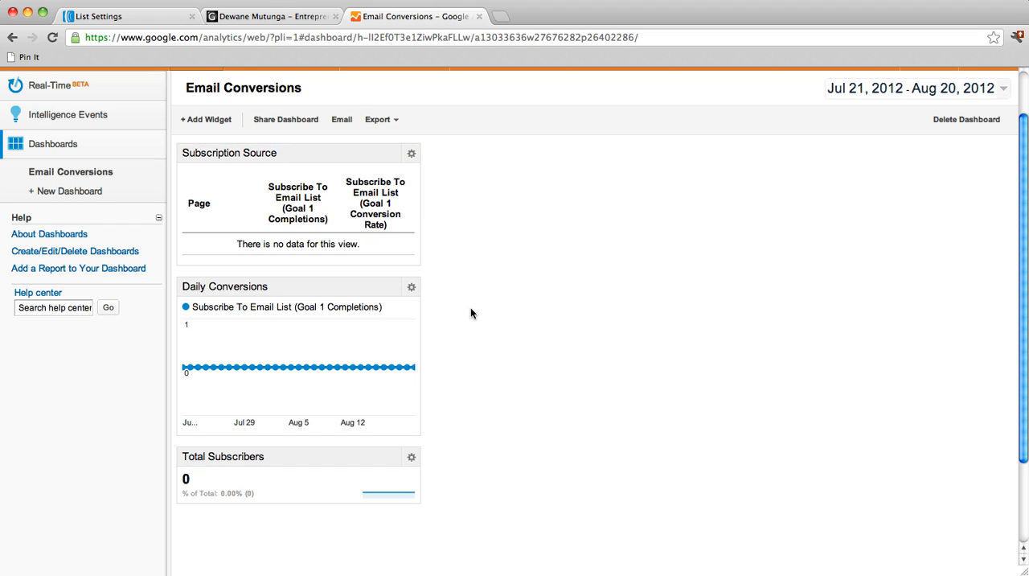
{"action": "mouse_move", "coordinate": [511, 327]}
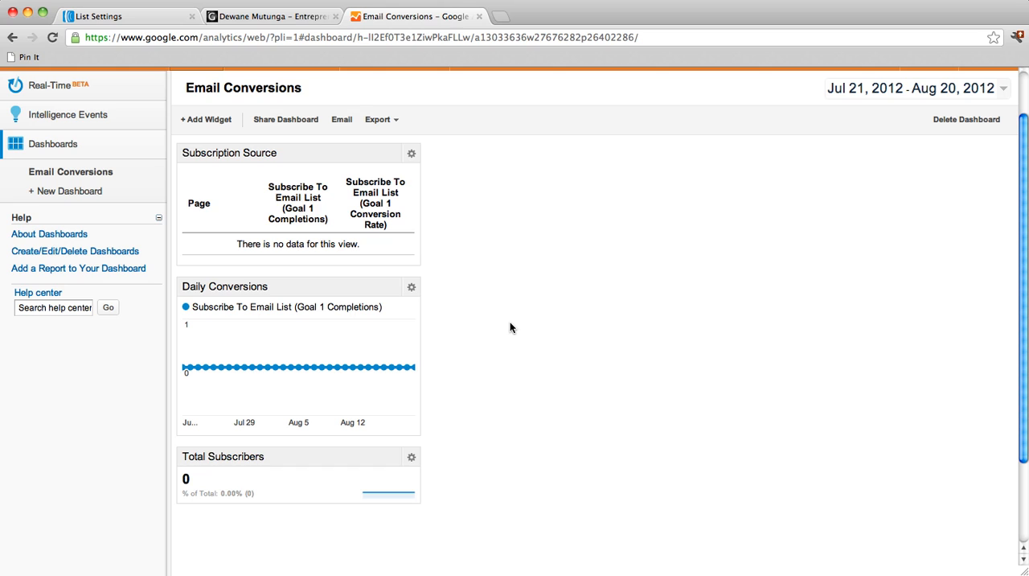
{"action": "mouse_move", "coordinate": [718, 11]}
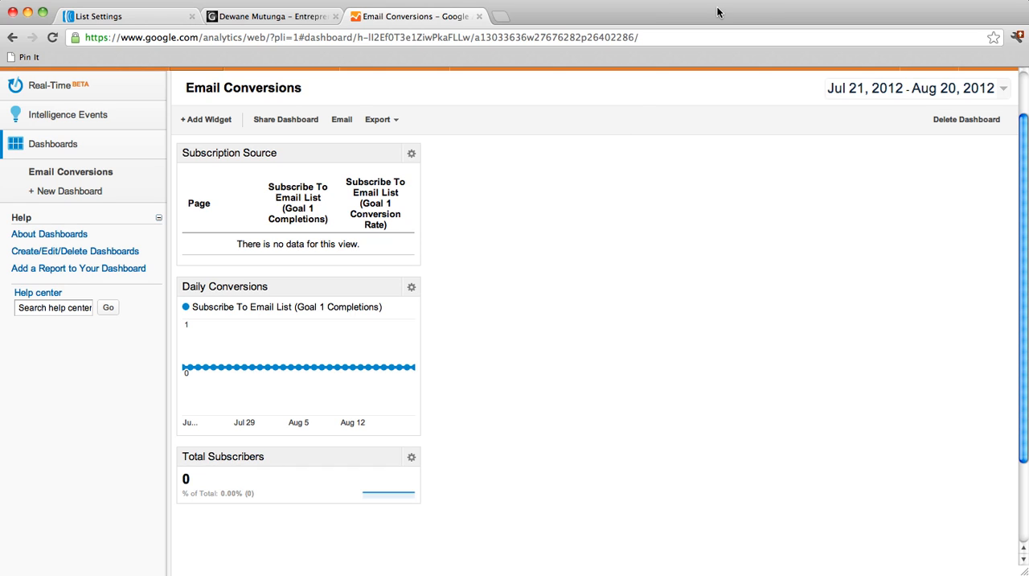